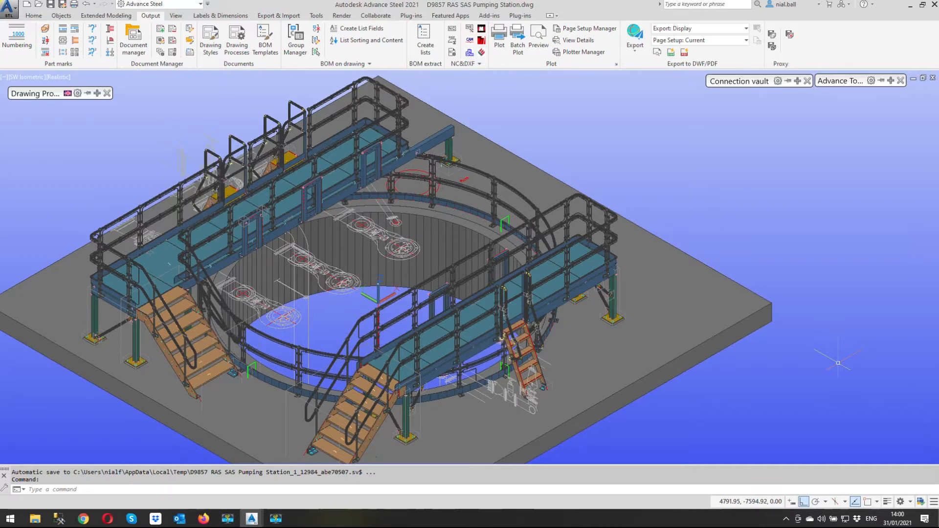
{"action": "mouse_move", "coordinate": [838, 329]}
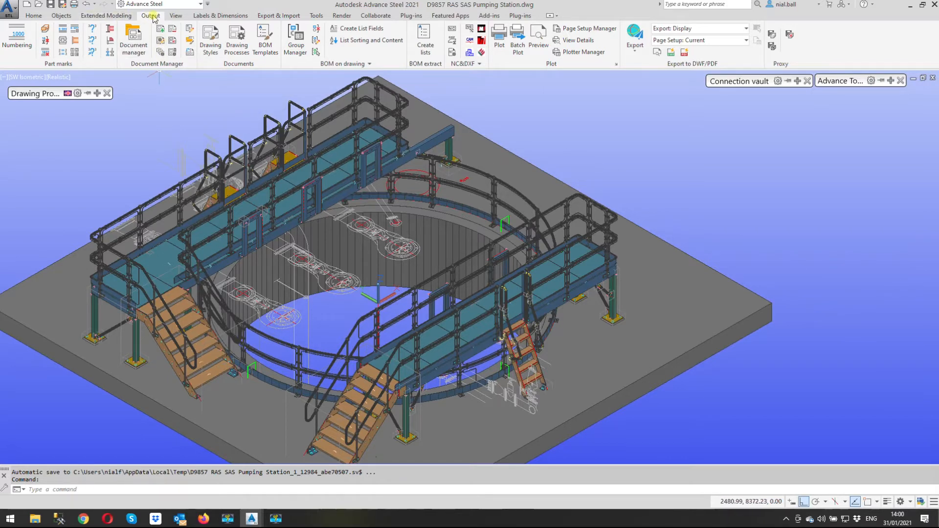
{"action": "mouse_move", "coordinate": [160, 39]}
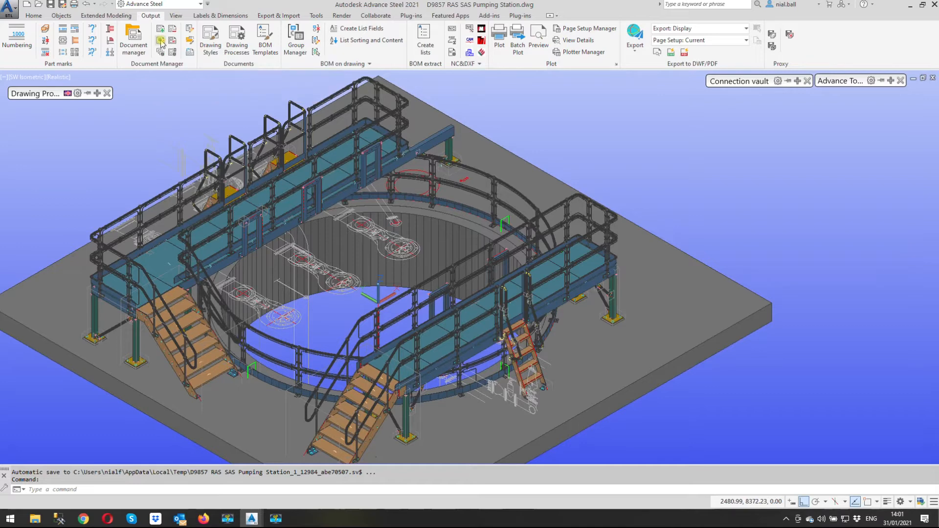
- Open Drawing Styles, collapse User, and expand Advance > GA - 3D > '3D view - All, no labels' > NoDim NoLab
{"action": "left_click", "coordinate": [210, 39]}
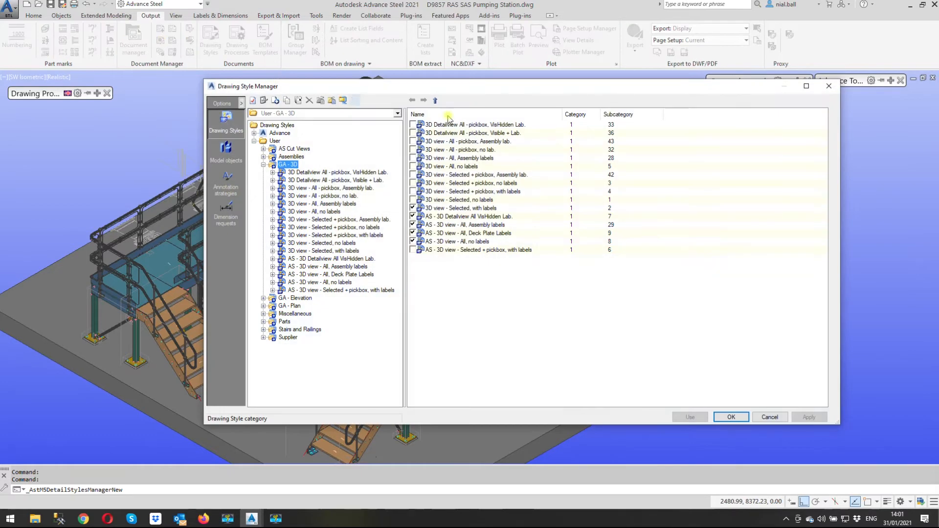
{"action": "left_click", "coordinate": [275, 140]}
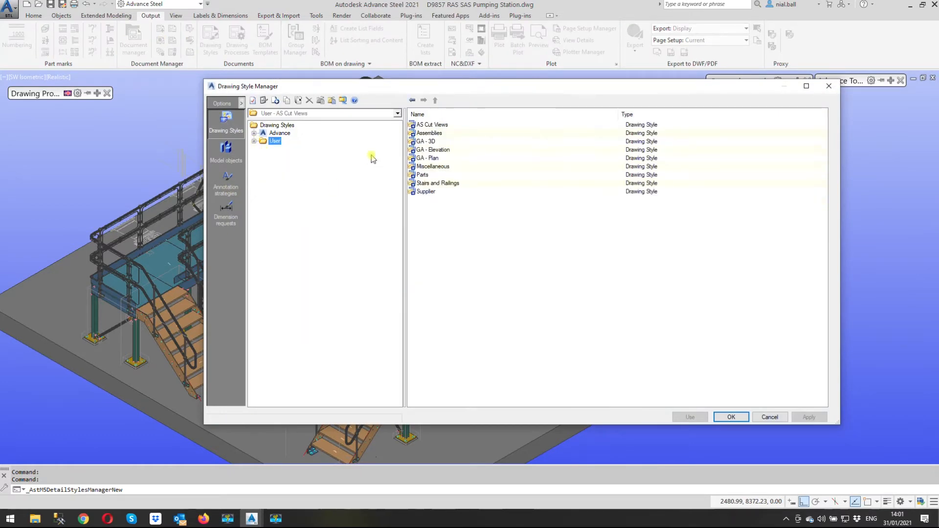
{"action": "mouse_move", "coordinate": [334, 200]}
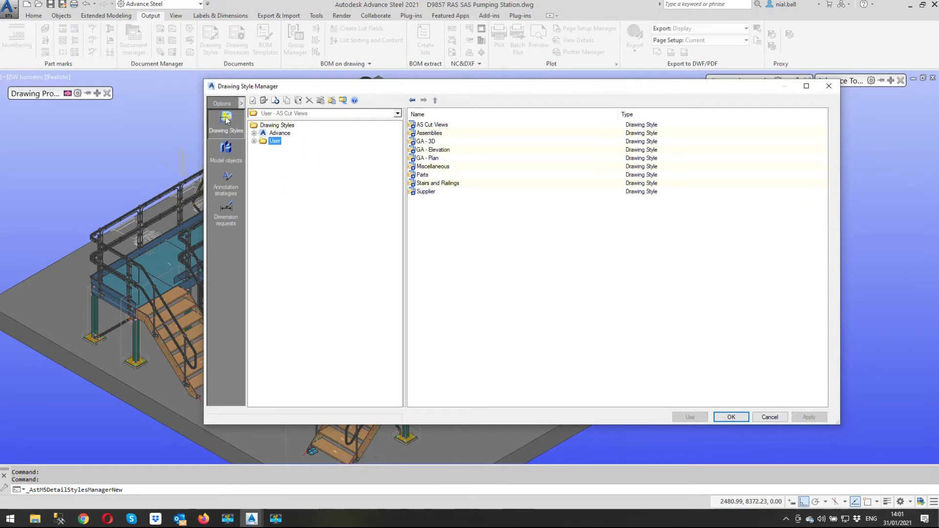
{"action": "left_click", "coordinate": [254, 133]}
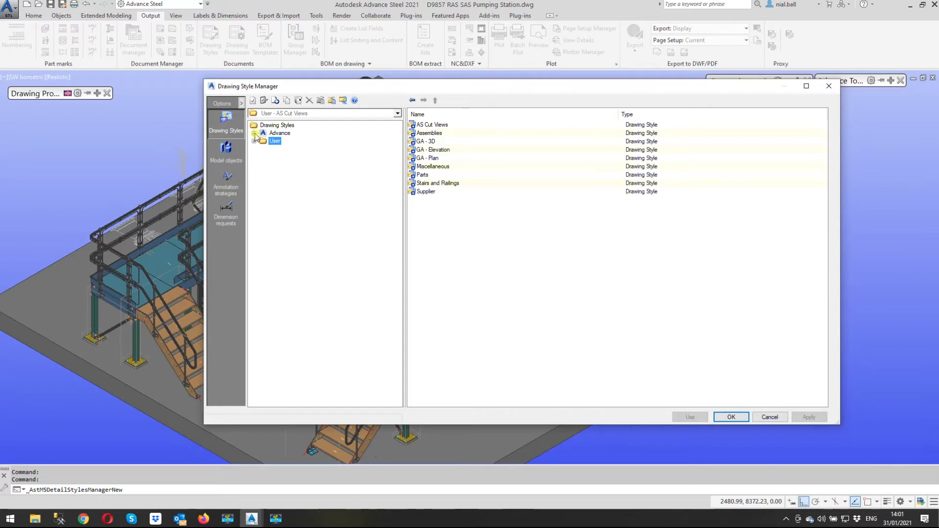
{"action": "left_click", "coordinate": [255, 133]}
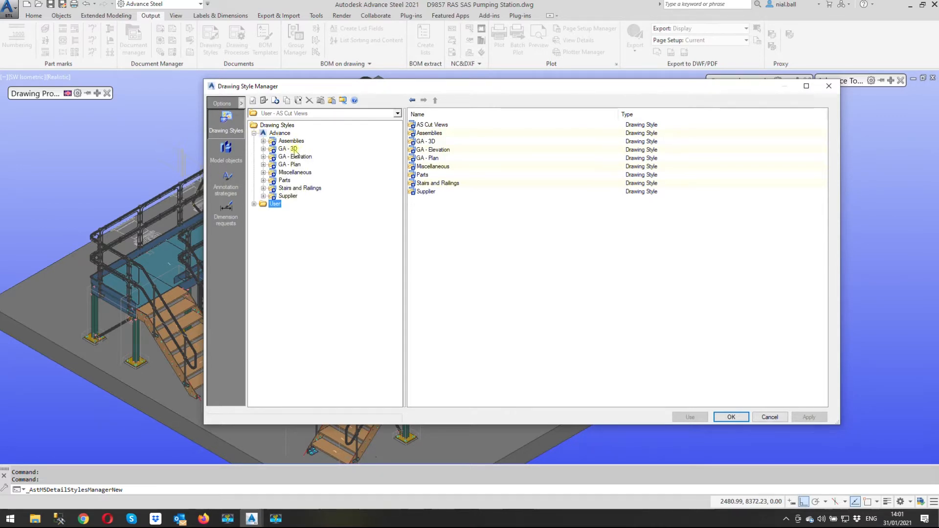
{"action": "mouse_move", "coordinate": [263, 148]}
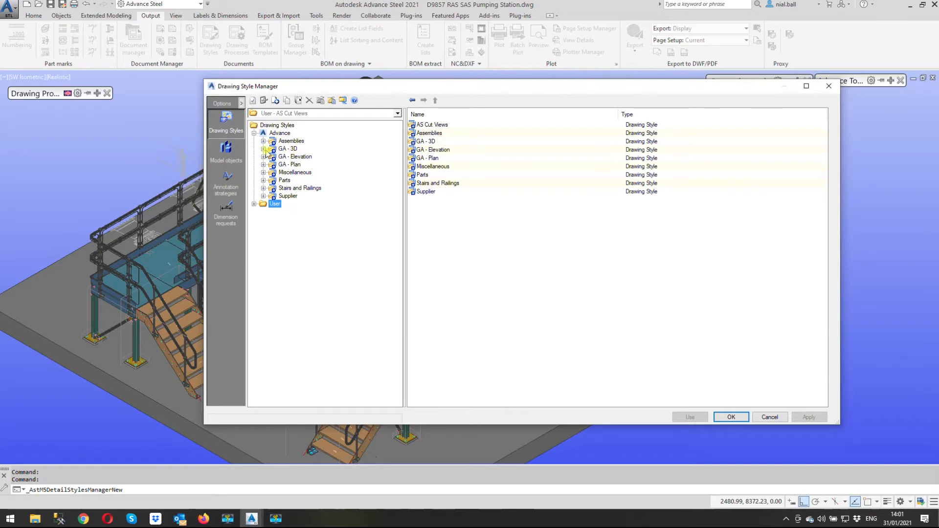
{"action": "left_click", "coordinate": [263, 148]}
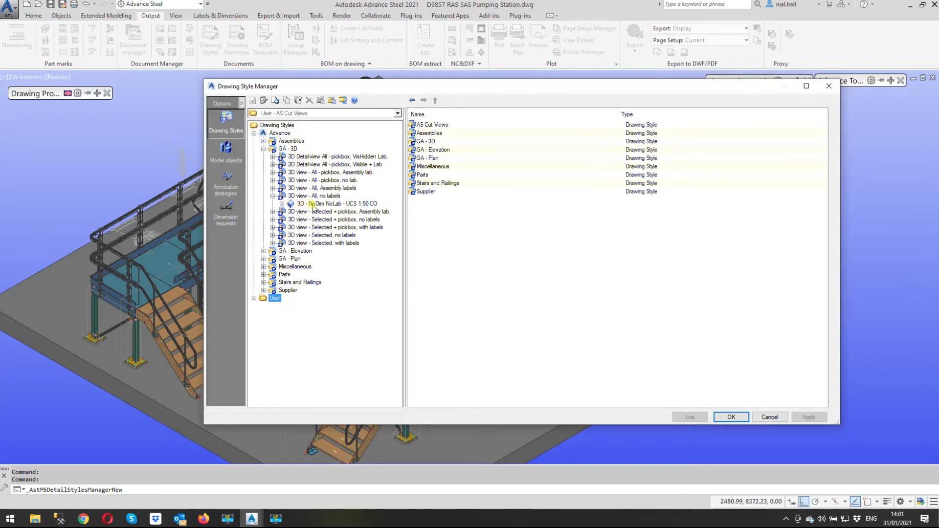
{"action": "left_click", "coordinate": [290, 204]}
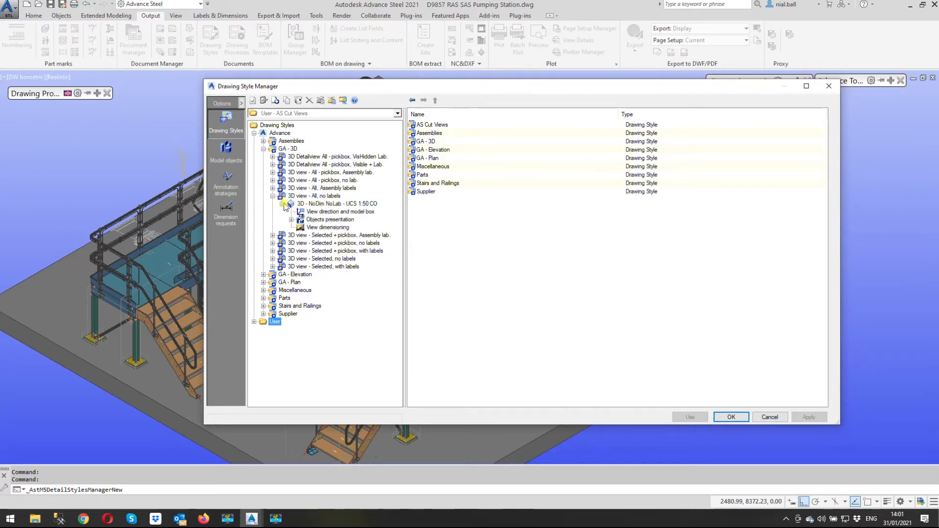
{"action": "mouse_move", "coordinate": [334, 211]}
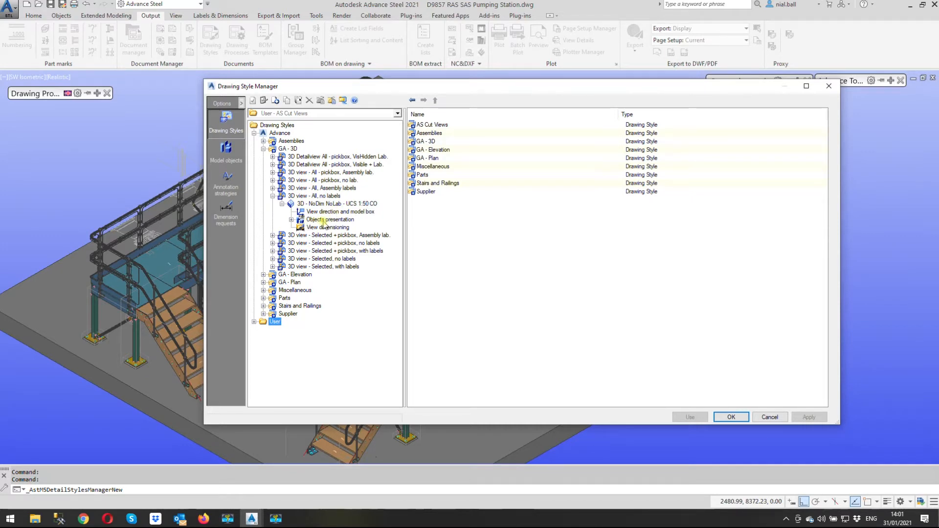
{"action": "mouse_move", "coordinate": [333, 222]}
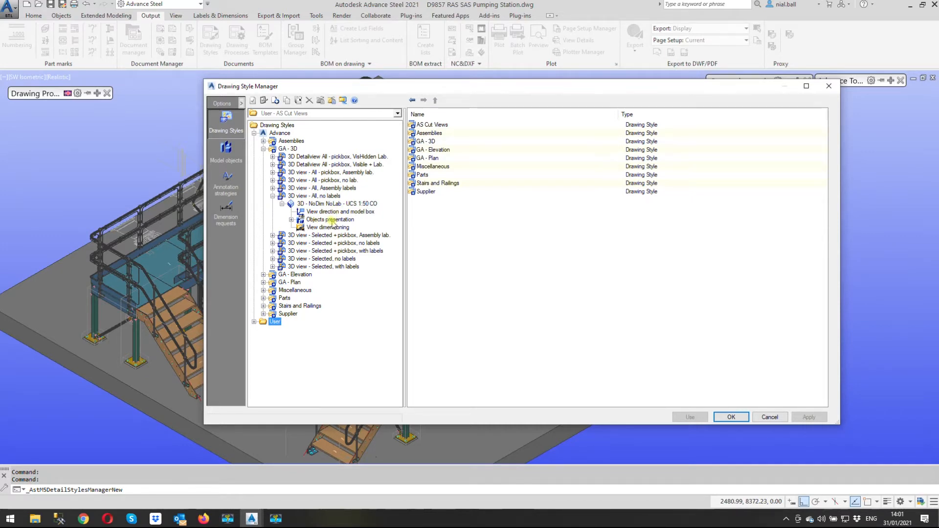
- Show the Advance NoDim NoLab style's Objects presentation rules and inspect the Bo and Bo+Ho rows
{"action": "left_click", "coordinate": [328, 219]}
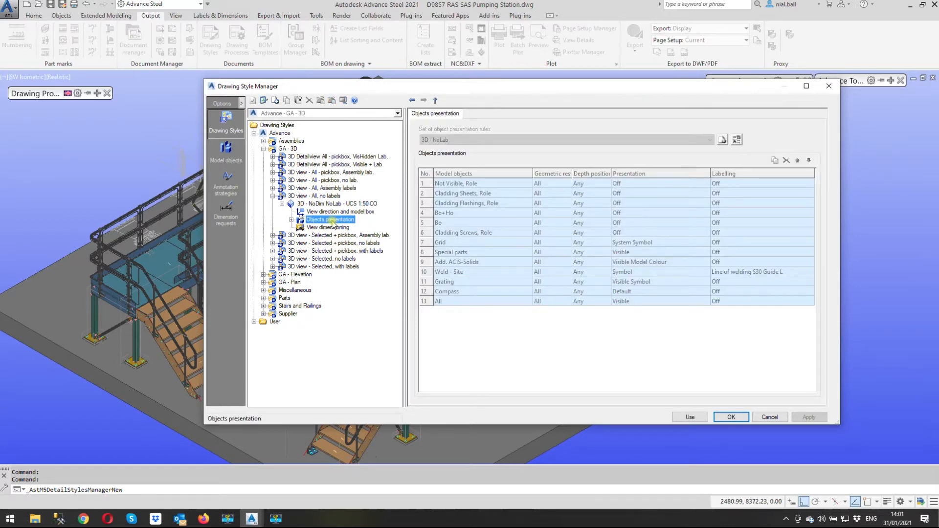
{"action": "mouse_move", "coordinate": [642, 336]}
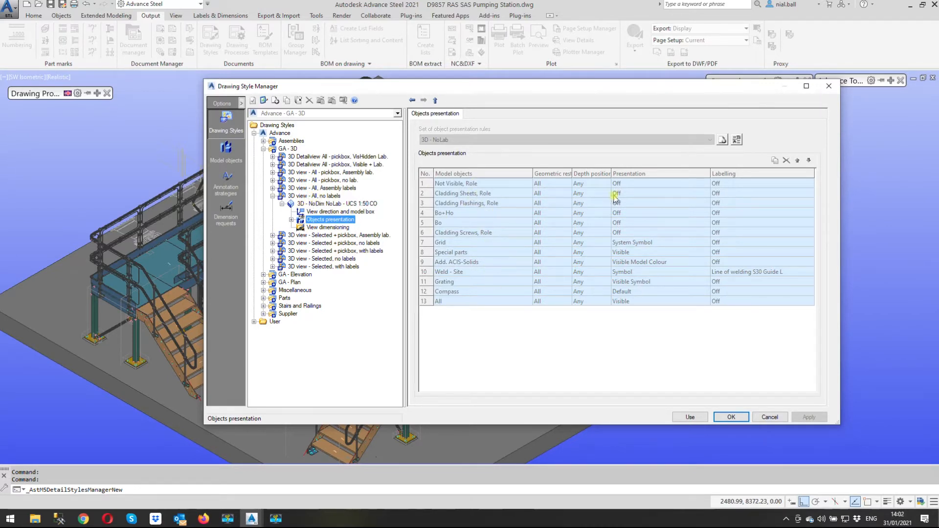
{"action": "mouse_move", "coordinate": [498, 307]}
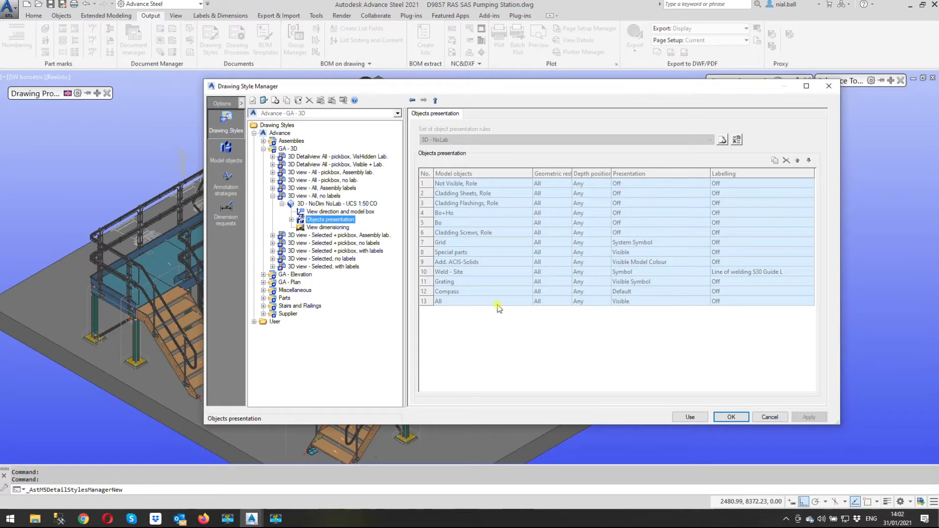
{"action": "mouse_move", "coordinate": [455, 293]}
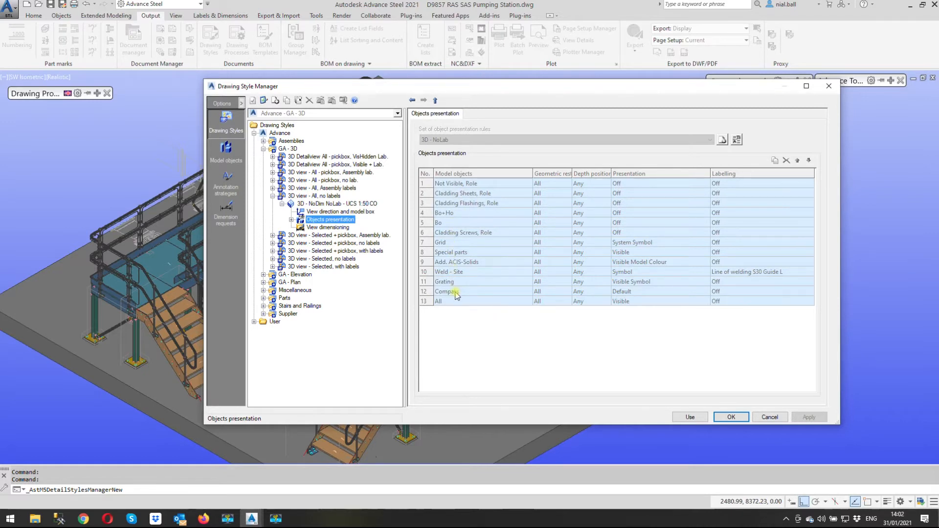
{"action": "mouse_move", "coordinate": [576, 193]}
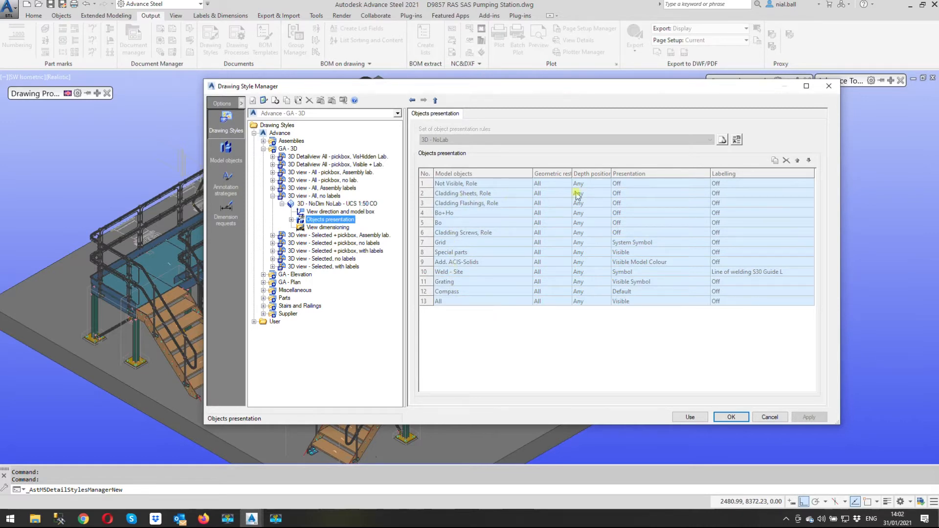
{"action": "mouse_move", "coordinate": [455, 216]}
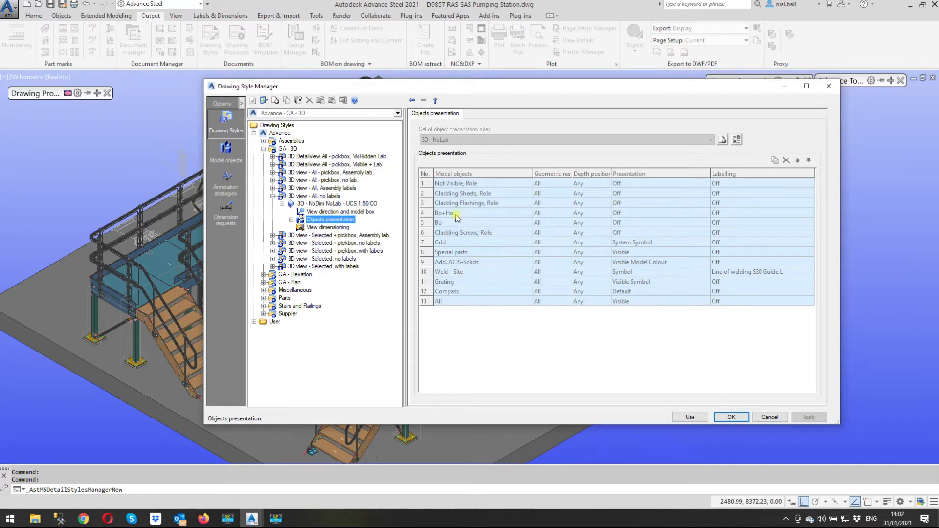
{"action": "mouse_move", "coordinate": [445, 216]}
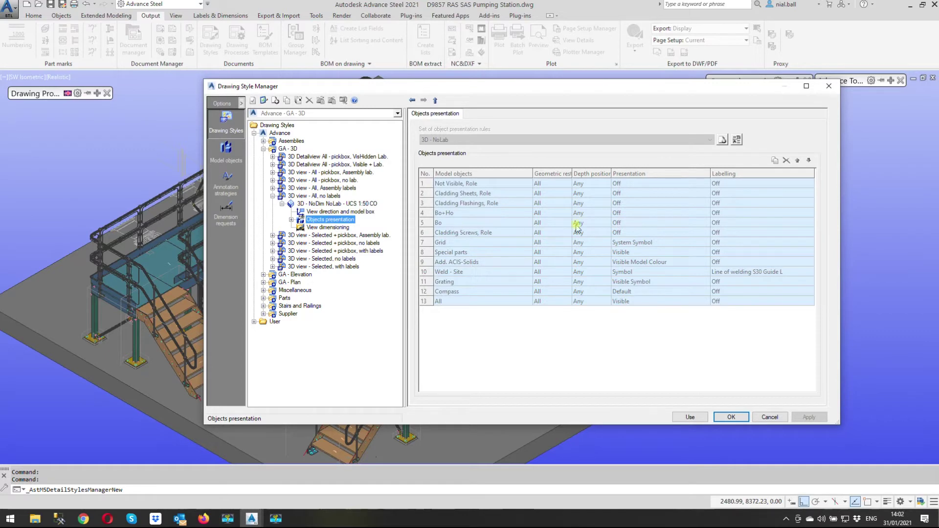
{"action": "mouse_move", "coordinate": [469, 234]}
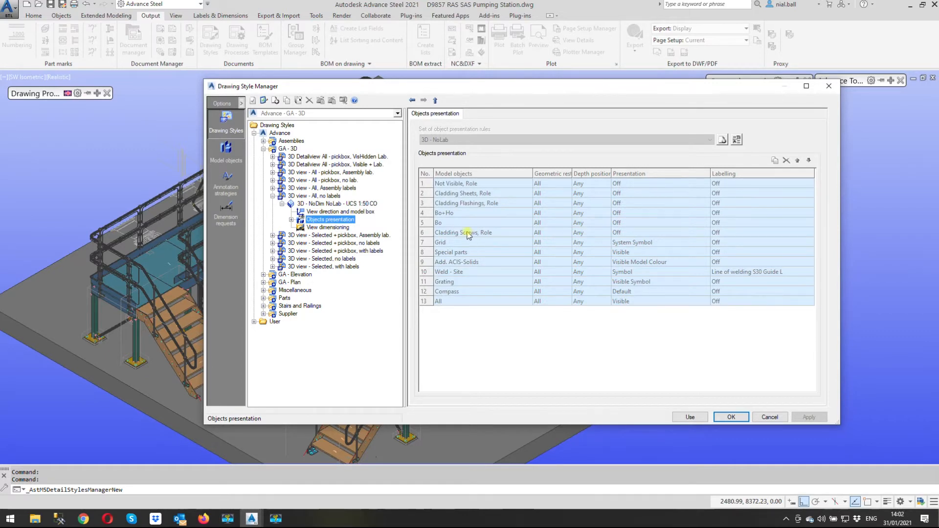
{"action": "mouse_move", "coordinate": [501, 242]}
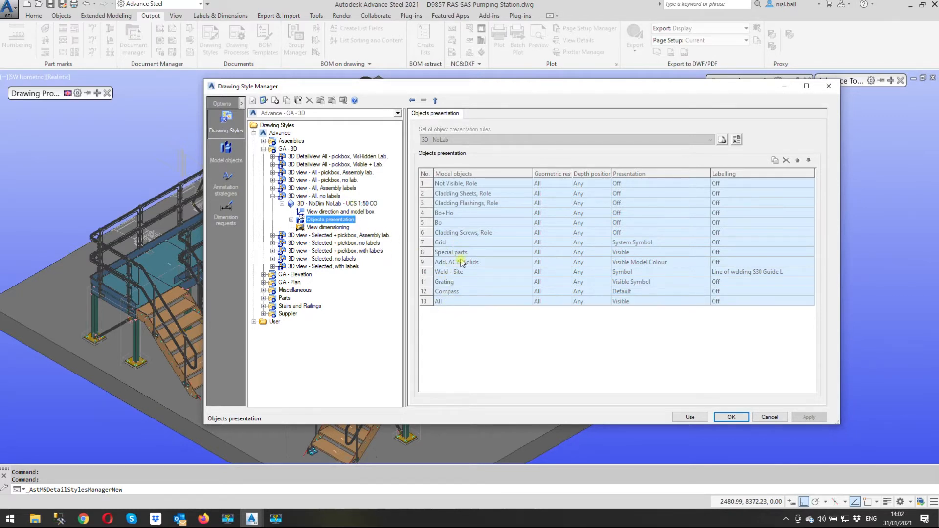
{"action": "mouse_move", "coordinate": [446, 299]}
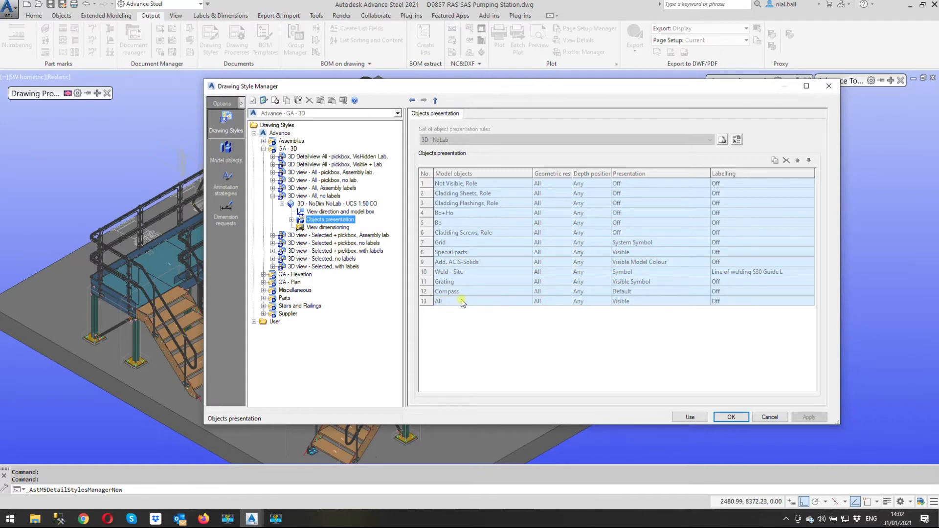
{"action": "mouse_move", "coordinate": [449, 292]}
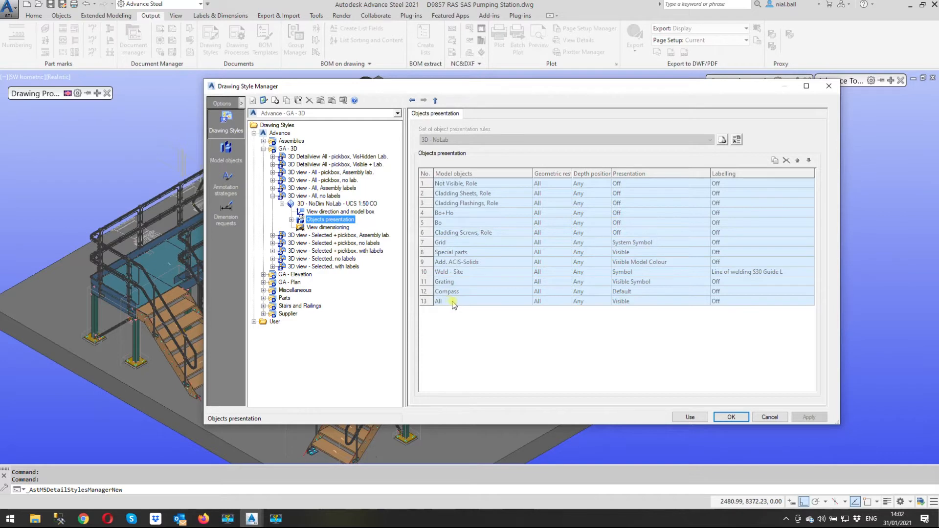
{"action": "mouse_move", "coordinate": [458, 303]}
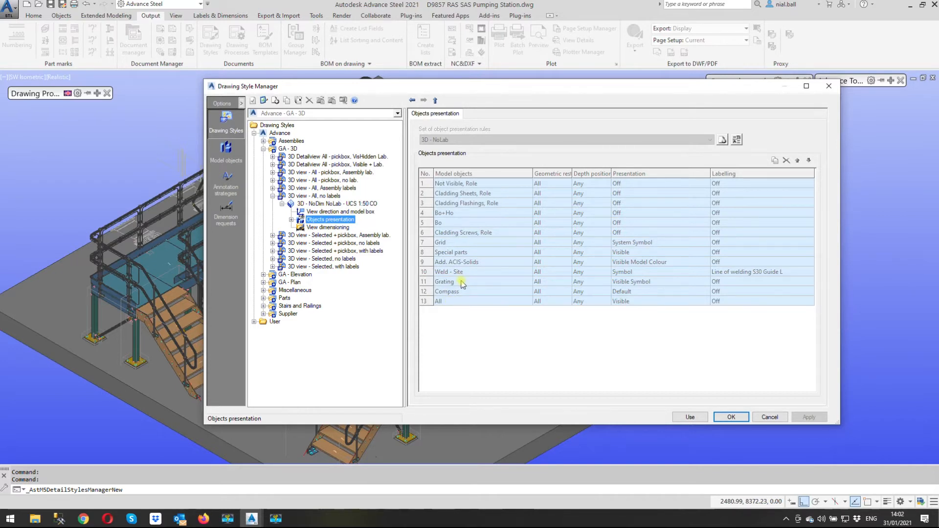
{"action": "mouse_move", "coordinate": [626, 286]}
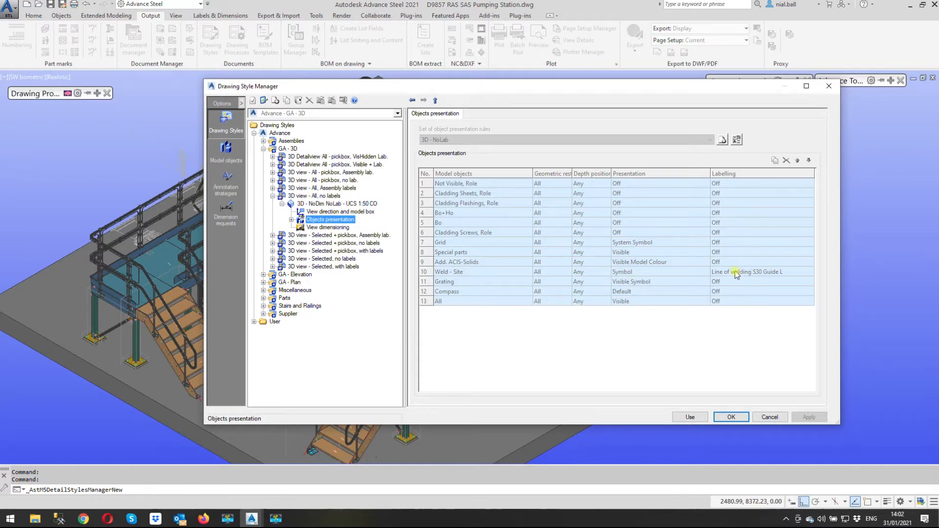
{"action": "mouse_move", "coordinate": [534, 280]}
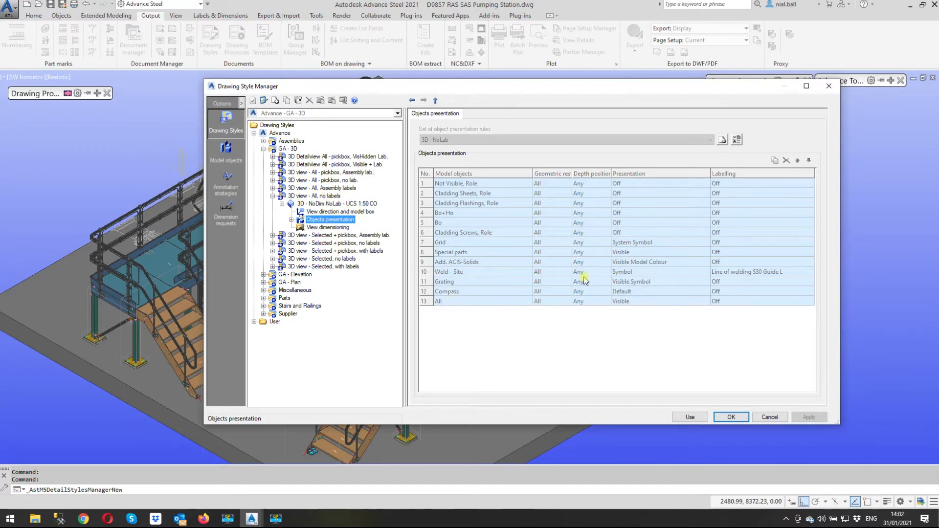
{"action": "mouse_move", "coordinate": [658, 274]}
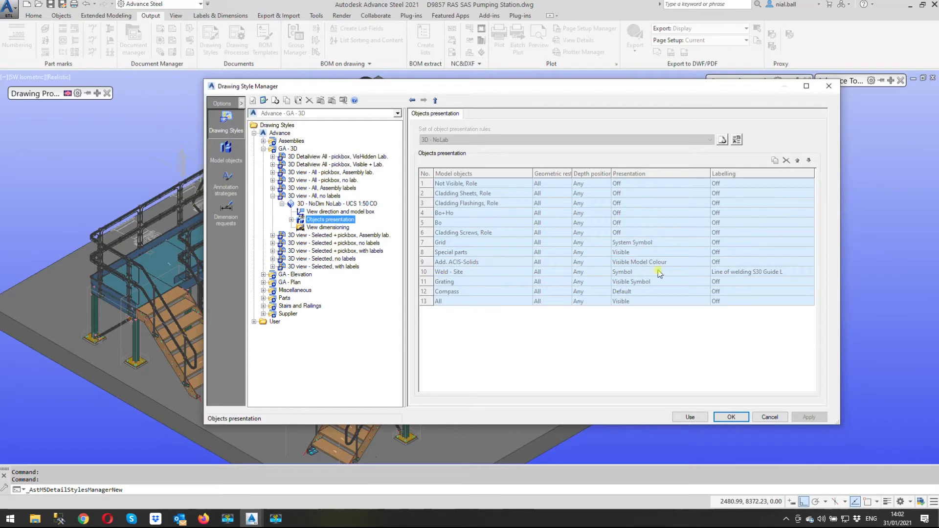
{"action": "mouse_move", "coordinate": [696, 285]}
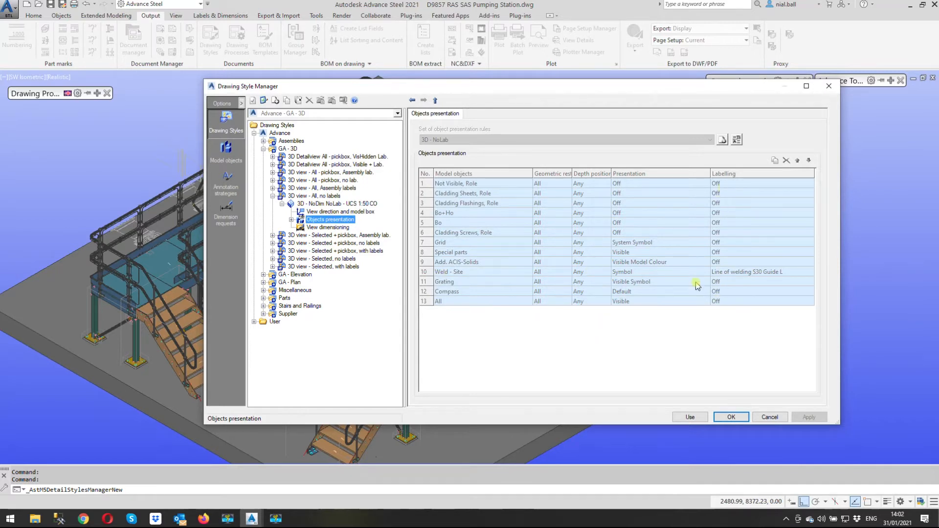
{"action": "left_click", "coordinate": [455, 222]}
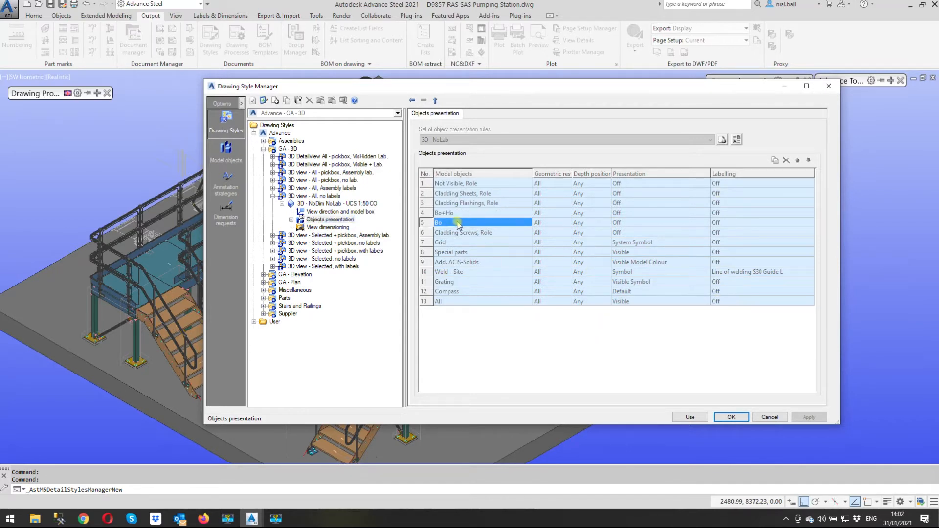
{"action": "left_click", "coordinate": [467, 213]}
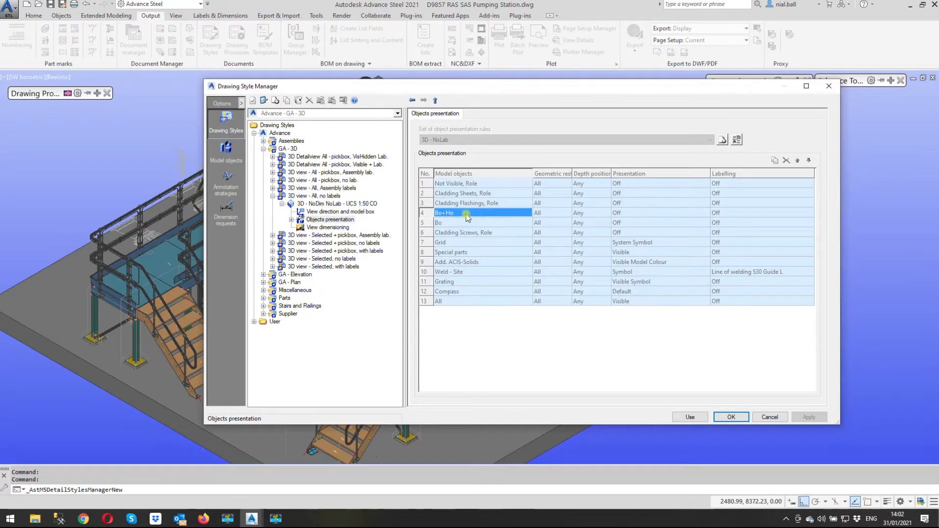
{"action": "left_click", "coordinate": [578, 222]}
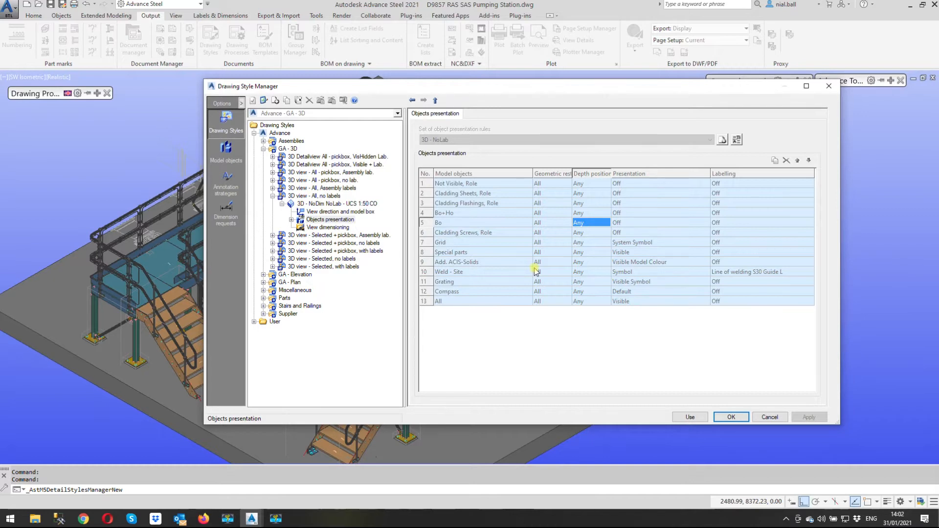
{"action": "mouse_move", "coordinate": [491, 238]}
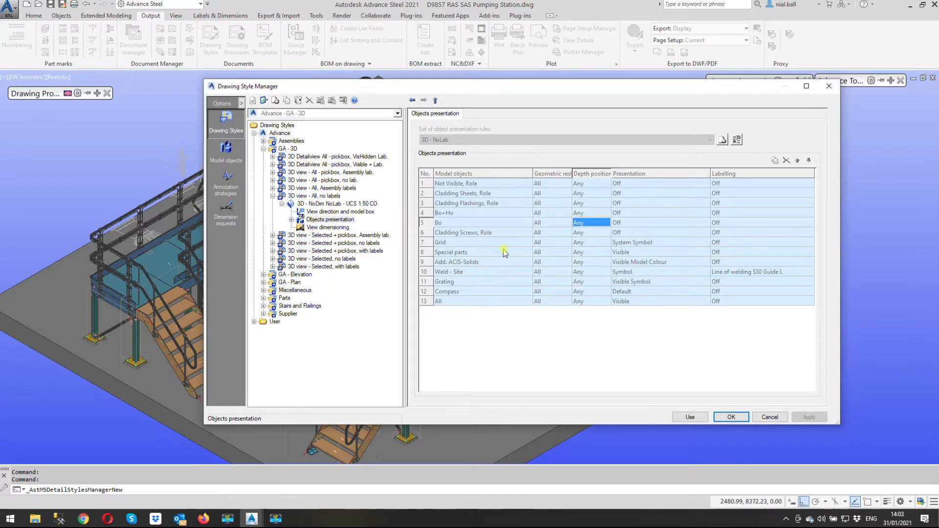
- Collapse the Advance tree and expand User > GA - 3D > '3D view - All, no labels' > NoDim NoLab
{"action": "left_click", "coordinate": [314, 196]}
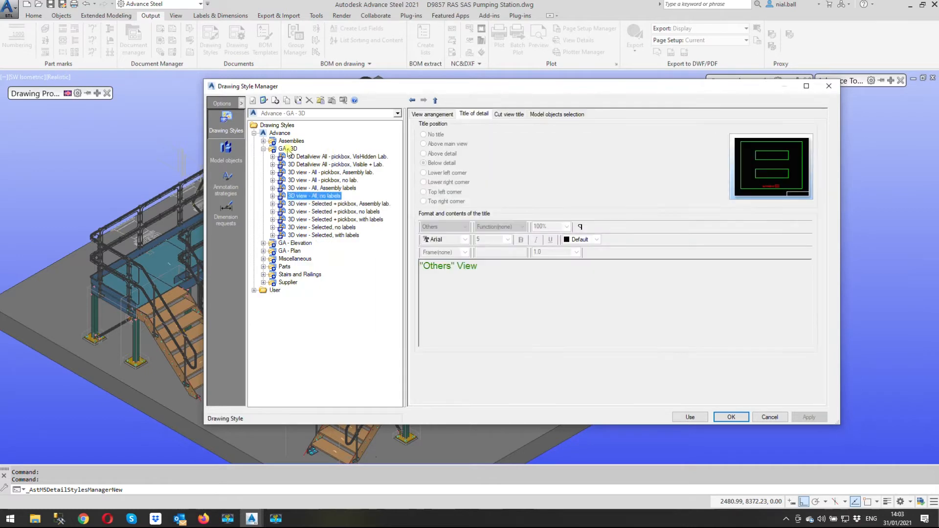
{"action": "left_click", "coordinate": [287, 147]}
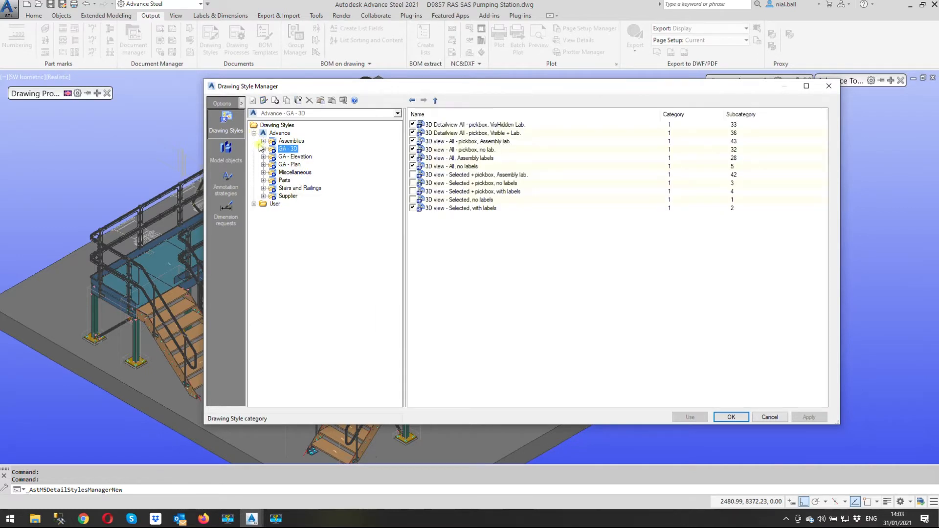
{"action": "left_click", "coordinate": [253, 141]}
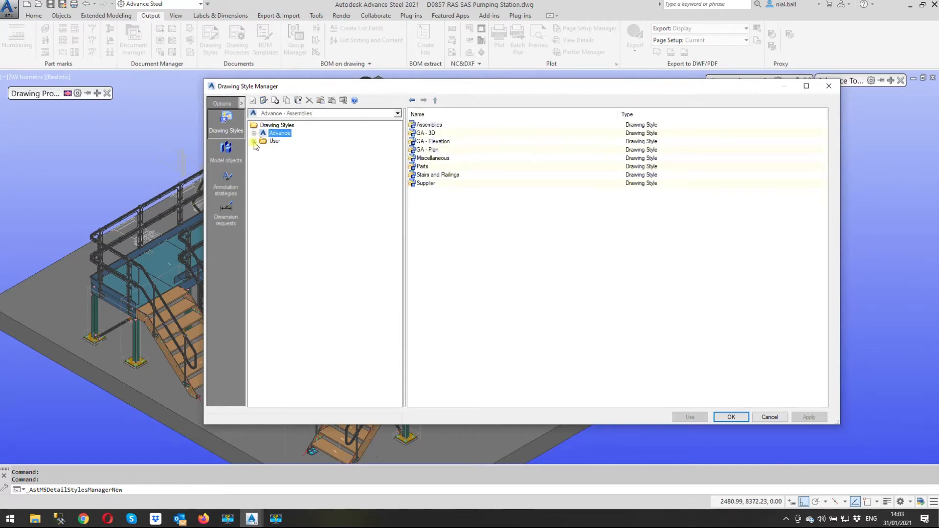
{"action": "left_click", "coordinate": [254, 141]}
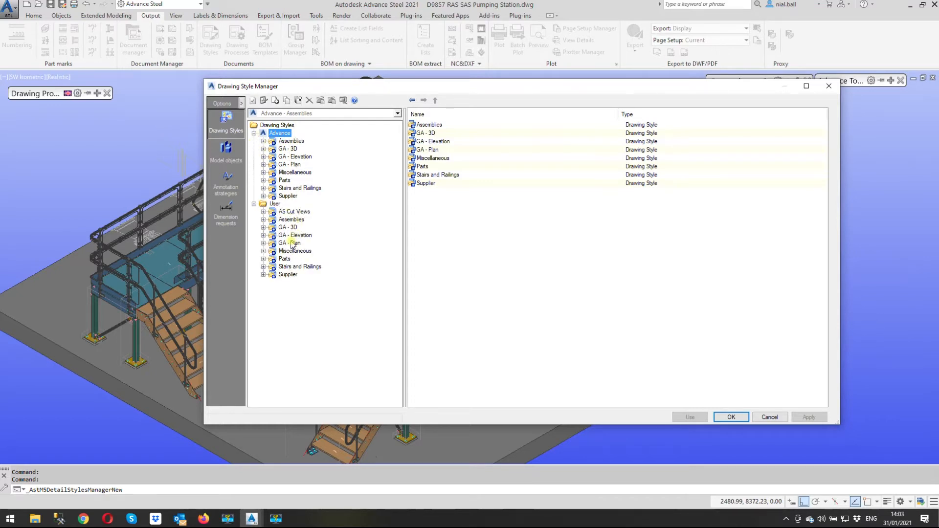
{"action": "mouse_move", "coordinate": [293, 211]}
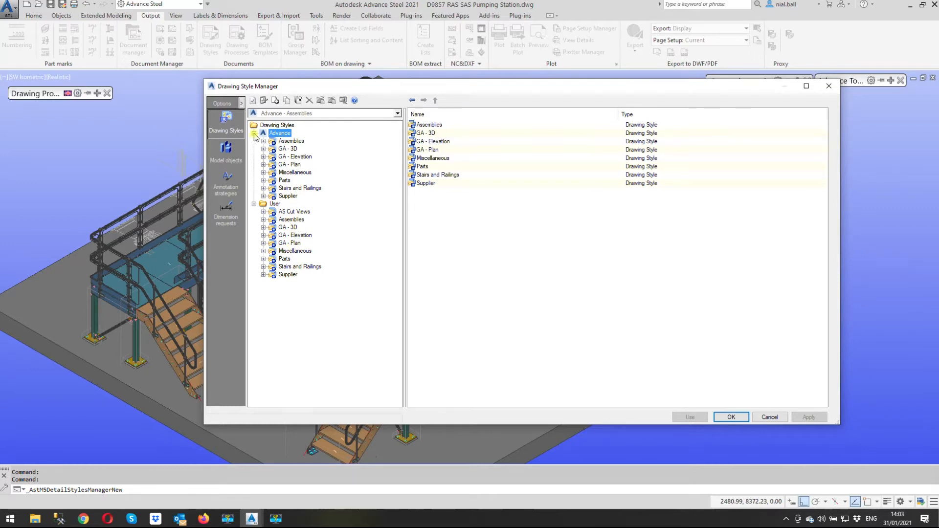
{"action": "left_click", "coordinate": [254, 133]}
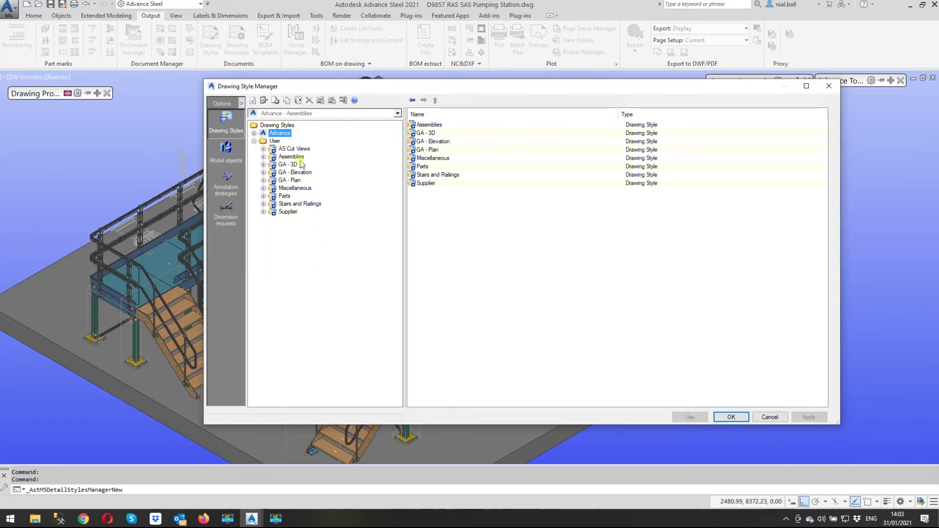
{"action": "left_click", "coordinate": [263, 165]}
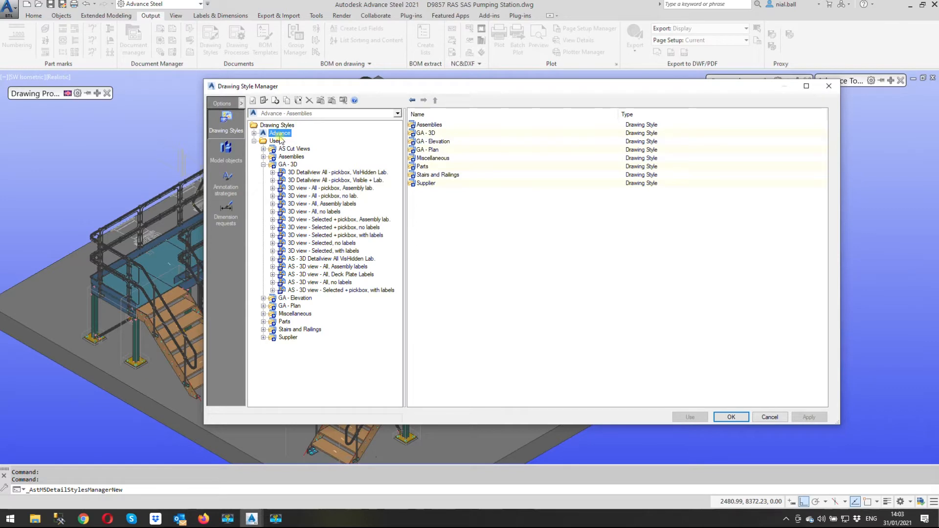
{"action": "left_click", "coordinate": [273, 211]}
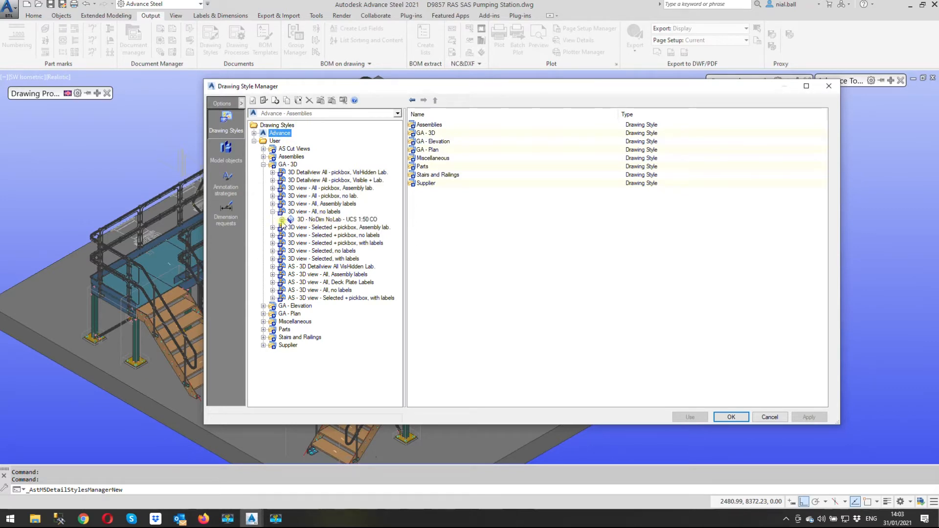
{"action": "left_click", "coordinate": [281, 219]}
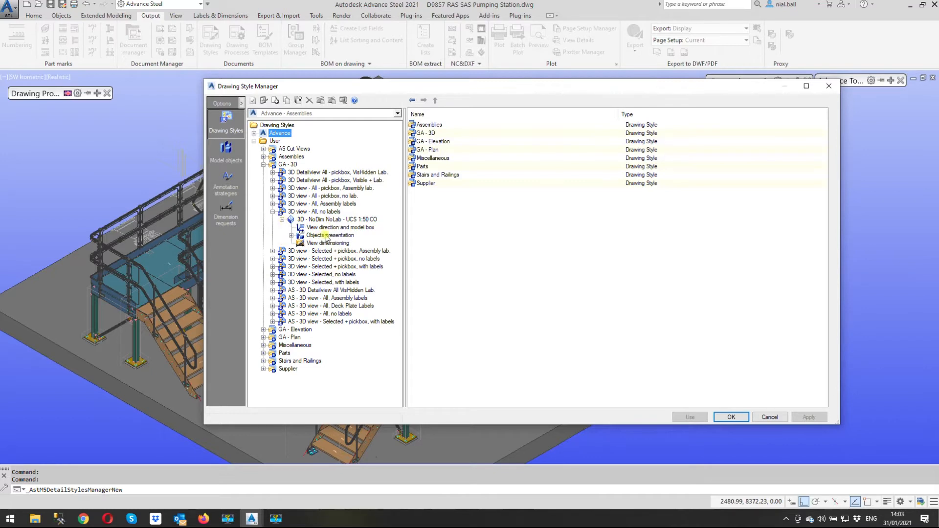
{"action": "left_click", "coordinate": [330, 235]}
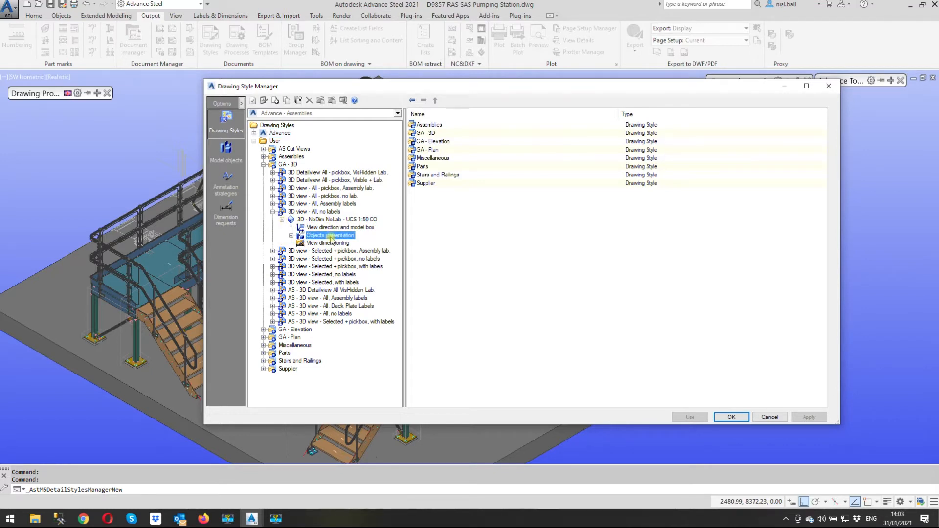
- Load the User NoDim NoLab Objects presentation table, showing Bo+Ho and Bo as Visible
{"action": "left_click", "coordinate": [330, 235]}
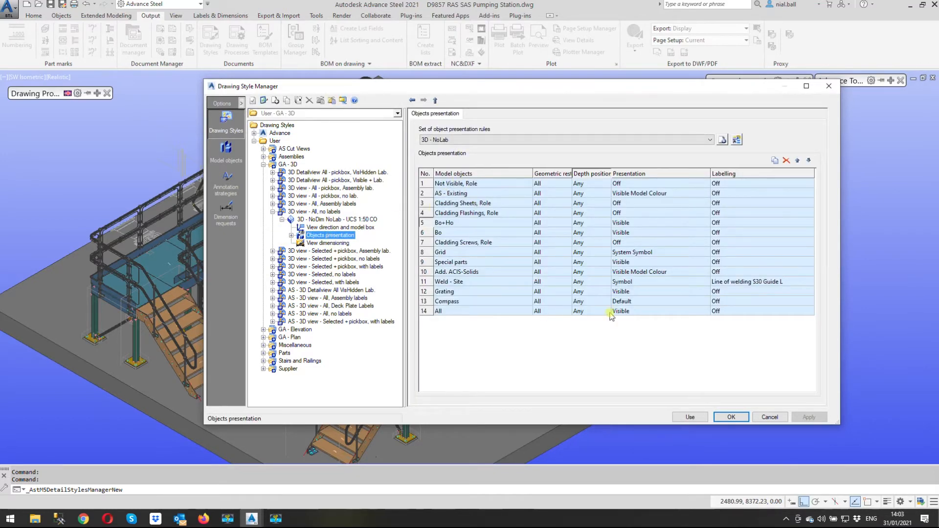
{"action": "mouse_move", "coordinate": [591, 327]}
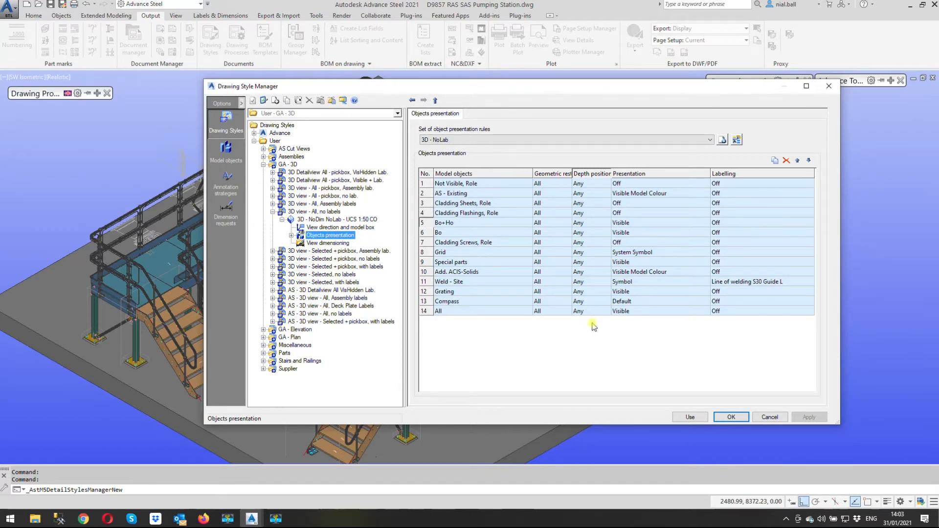
{"action": "mouse_move", "coordinate": [590, 251]}
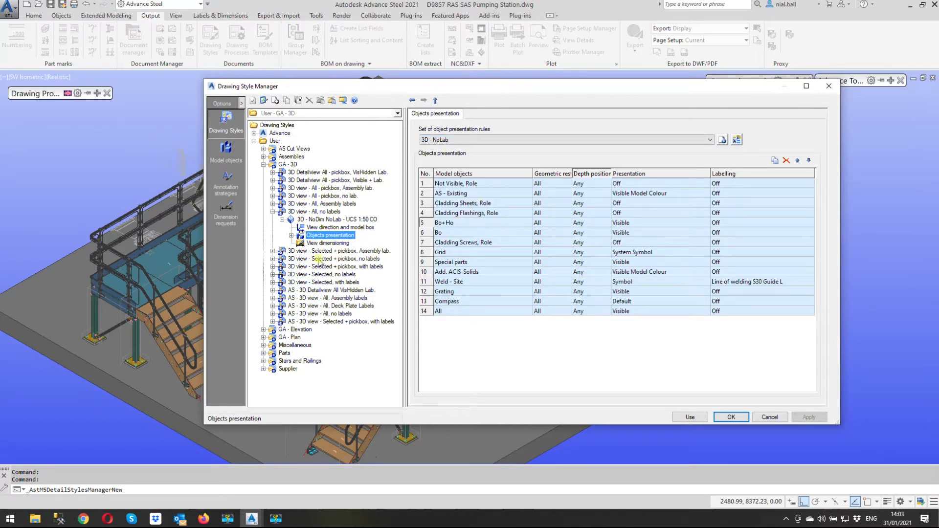
{"action": "mouse_move", "coordinate": [549, 289]}
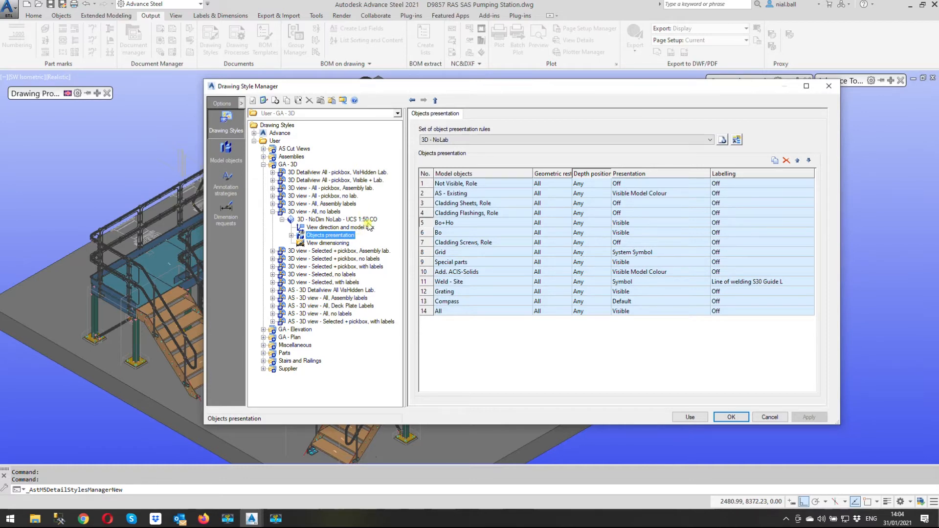
{"action": "mouse_move", "coordinate": [441, 227]}
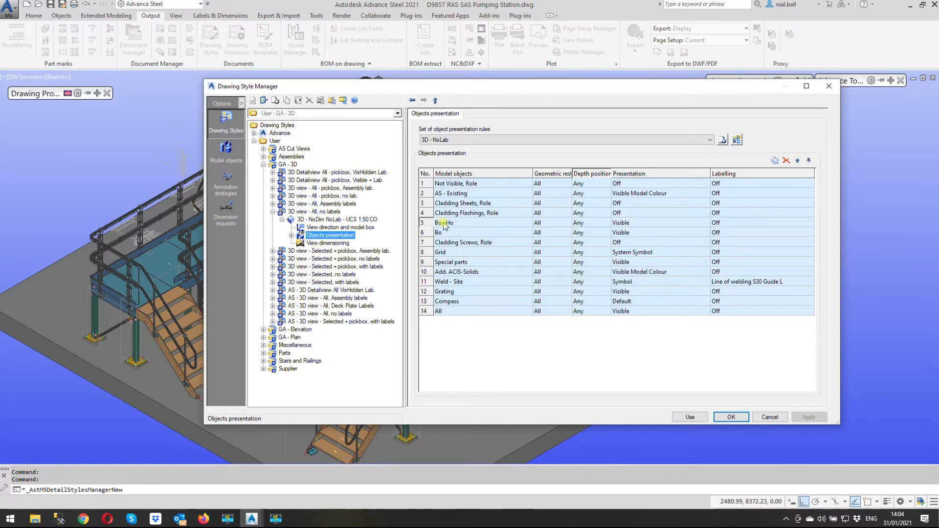
{"action": "left_click", "coordinate": [656, 222]}
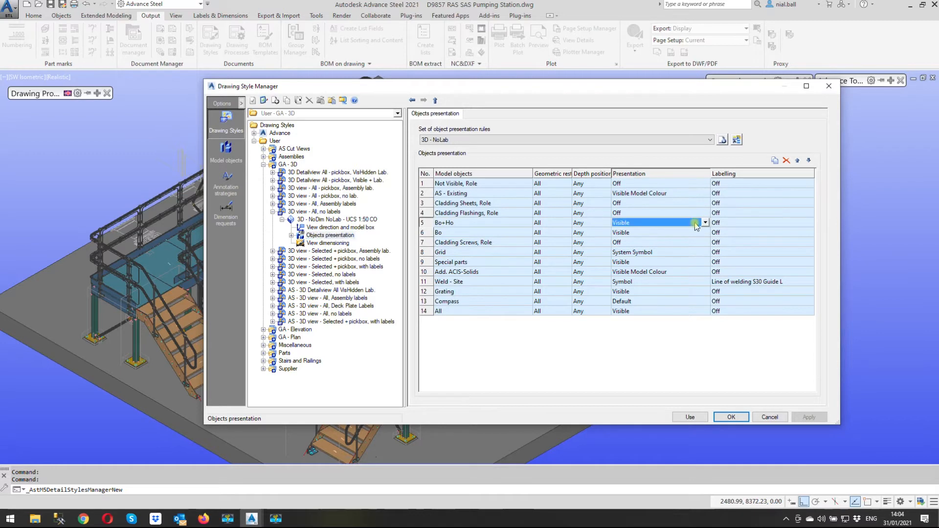
{"action": "mouse_move", "coordinate": [678, 216]}
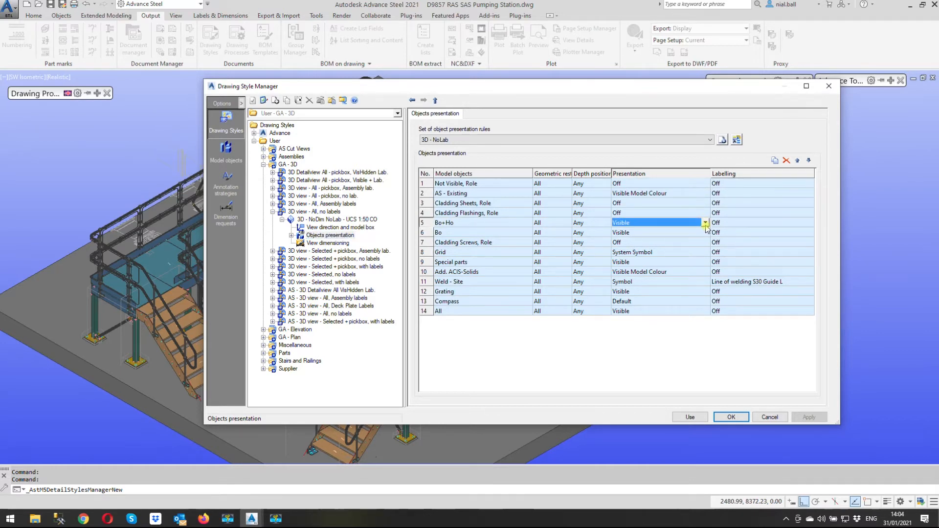
{"action": "left_click", "coordinate": [704, 223]}
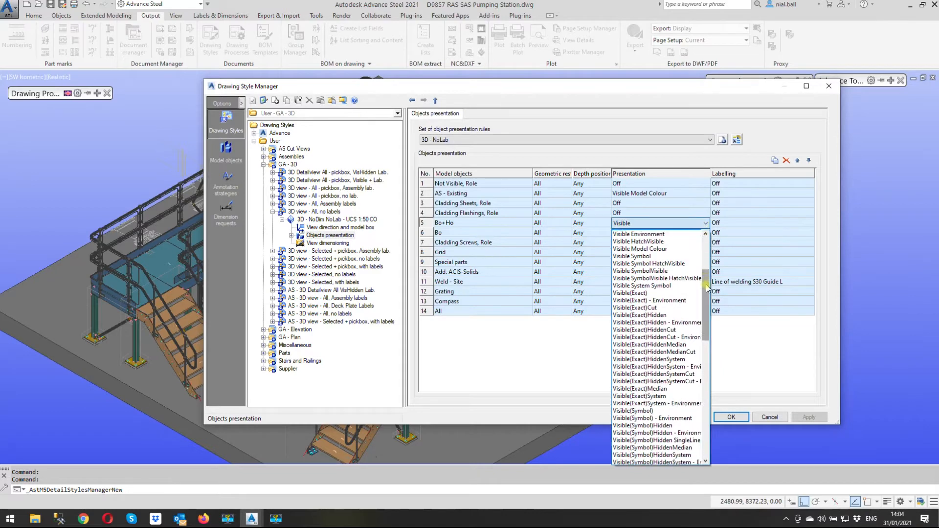
{"action": "scroll", "scroll_direction": "down", "scroll_amount": 3}
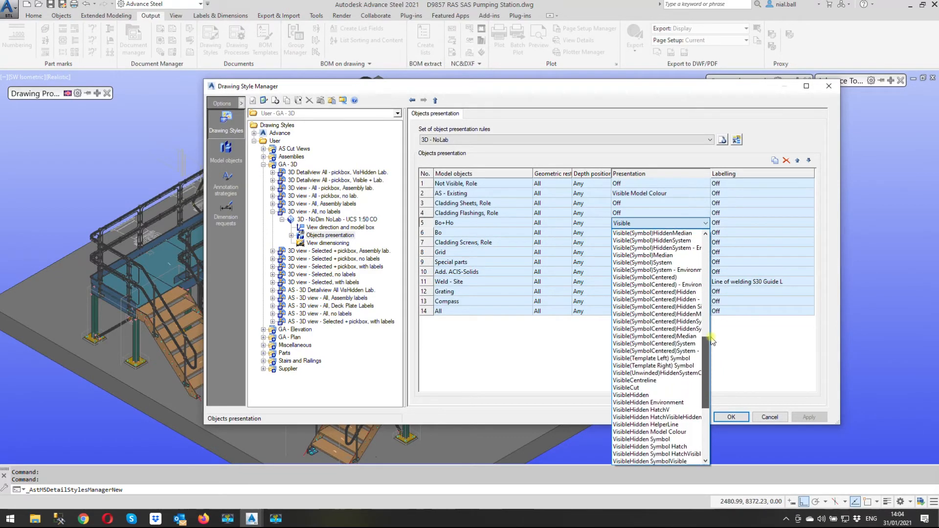
{"action": "scroll", "scroll_direction": "up", "scroll_amount": 3}
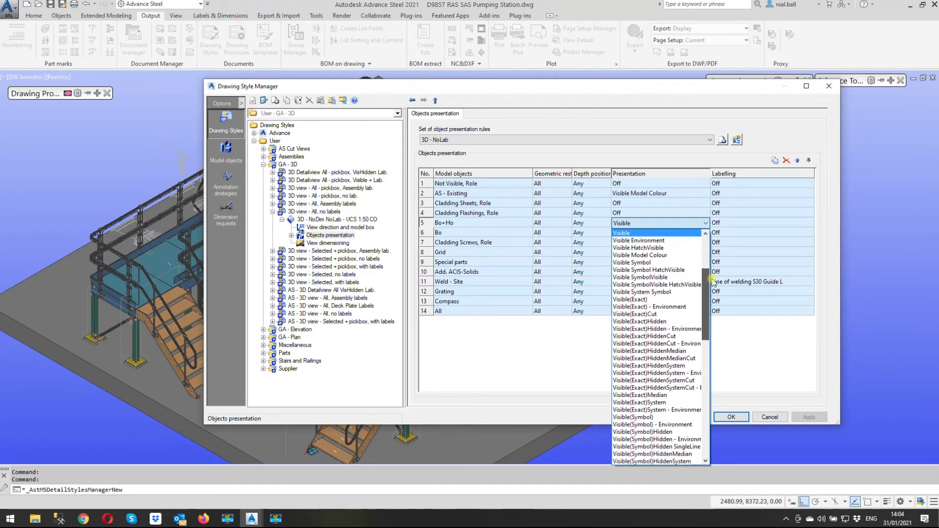
{"action": "scroll", "scroll_direction": "up", "scroll_amount": 3}
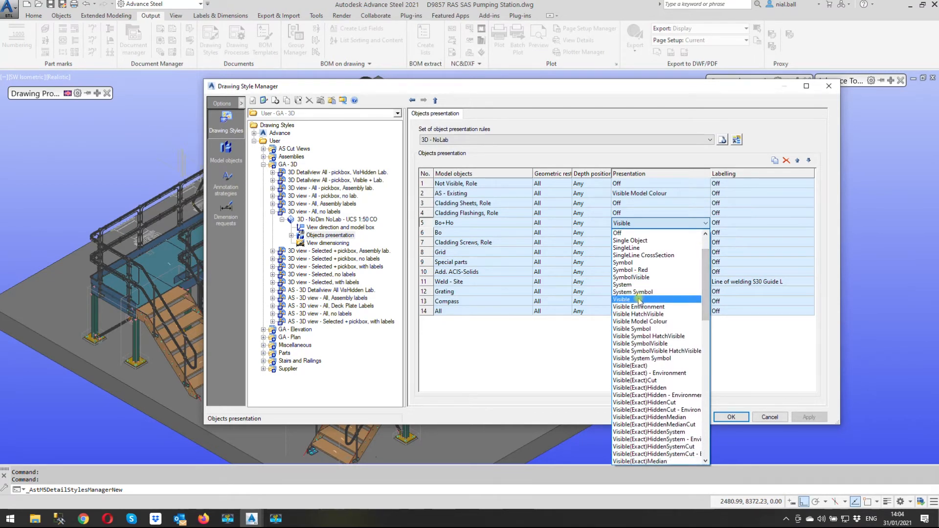
{"action": "left_click", "coordinate": [622, 299]}
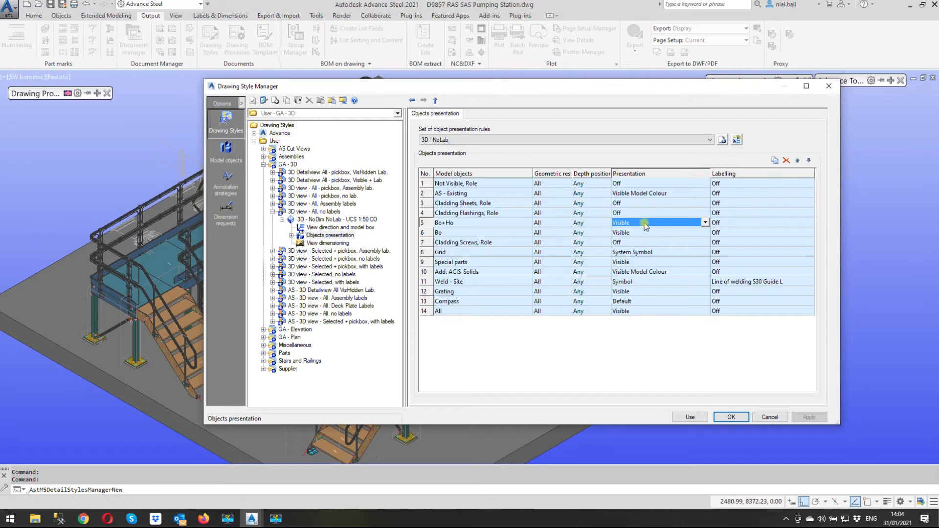
{"action": "mouse_move", "coordinate": [498, 233]}
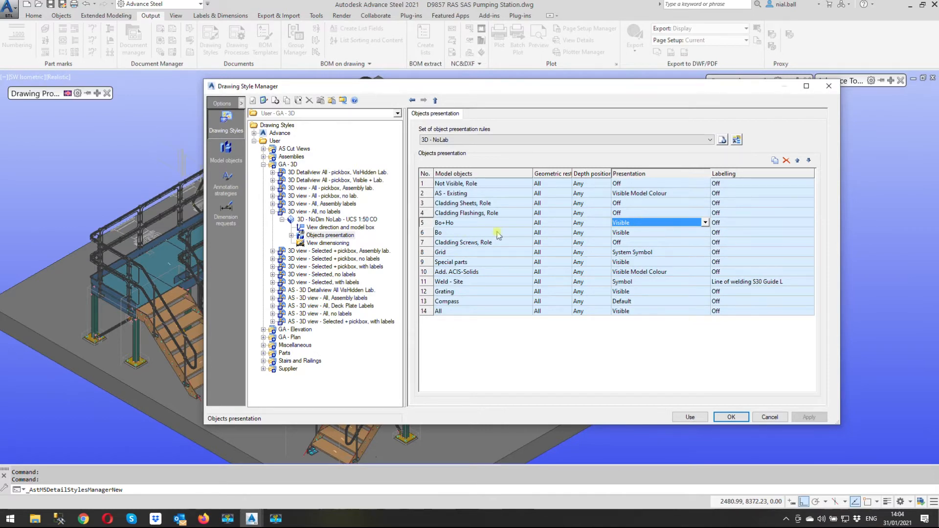
{"action": "left_click", "coordinate": [658, 232]}
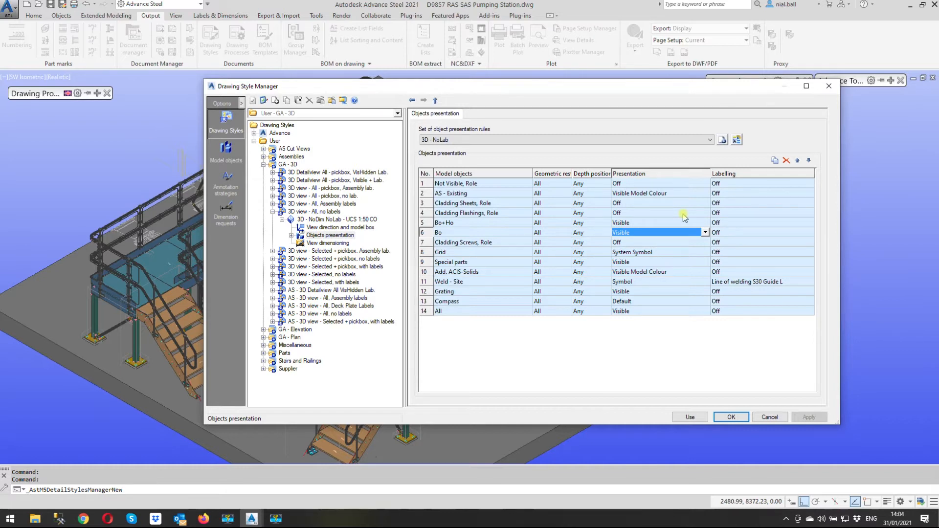
{"action": "left_click", "coordinate": [655, 221]}
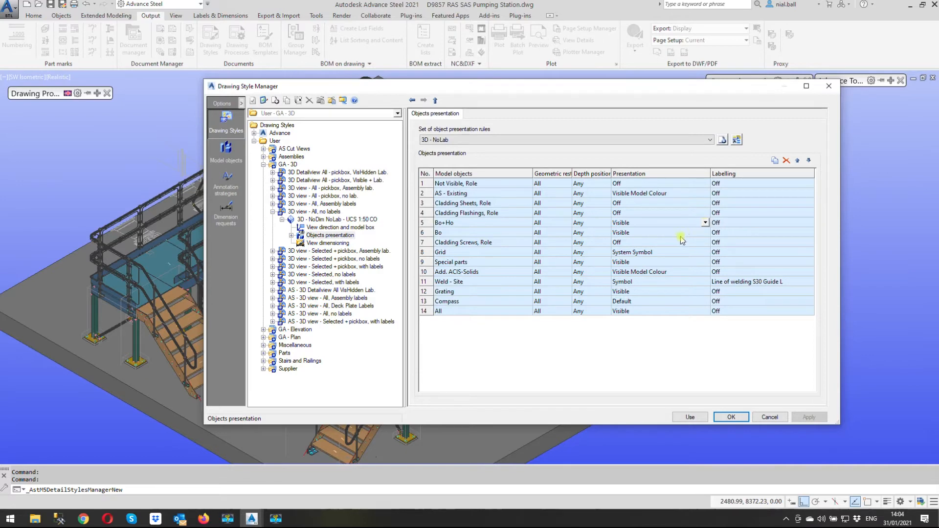
{"action": "left_click", "coordinate": [704, 223]}
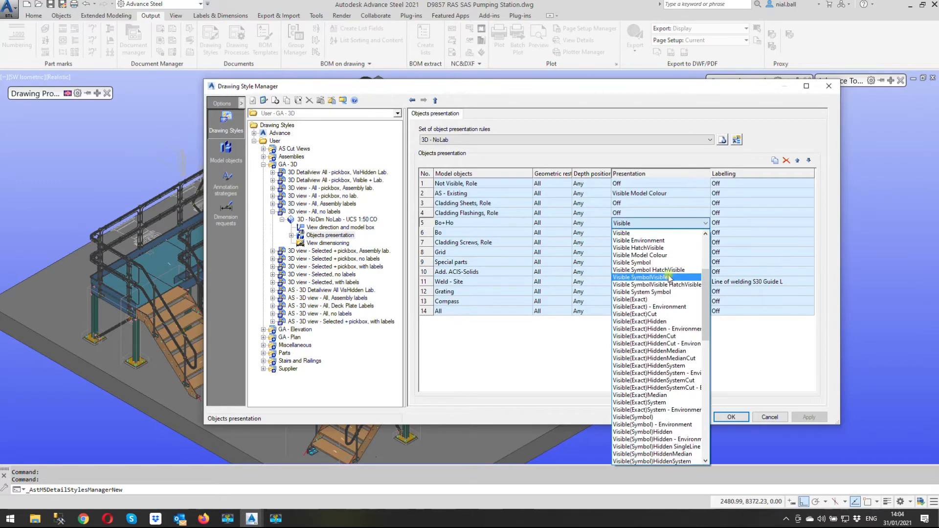
{"action": "left_click", "coordinate": [640, 277]}
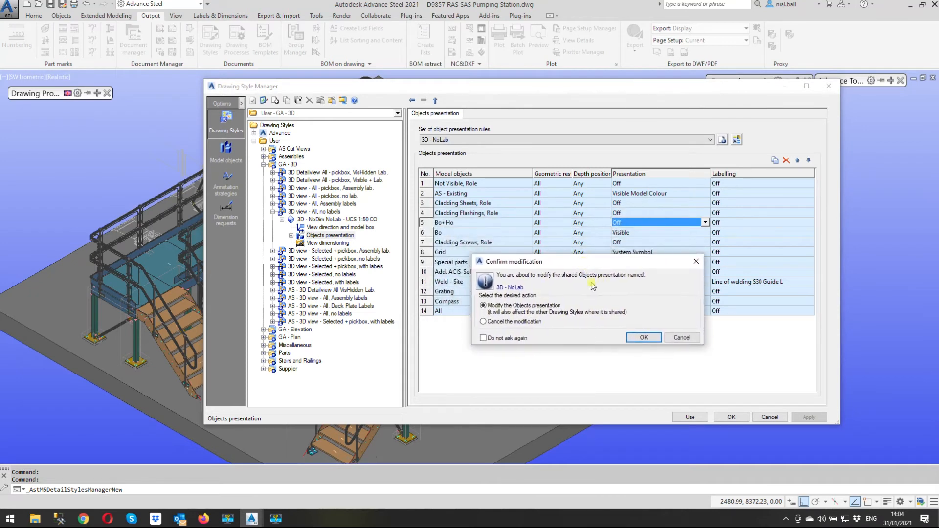
{"action": "mouse_move", "coordinate": [562, 273]}
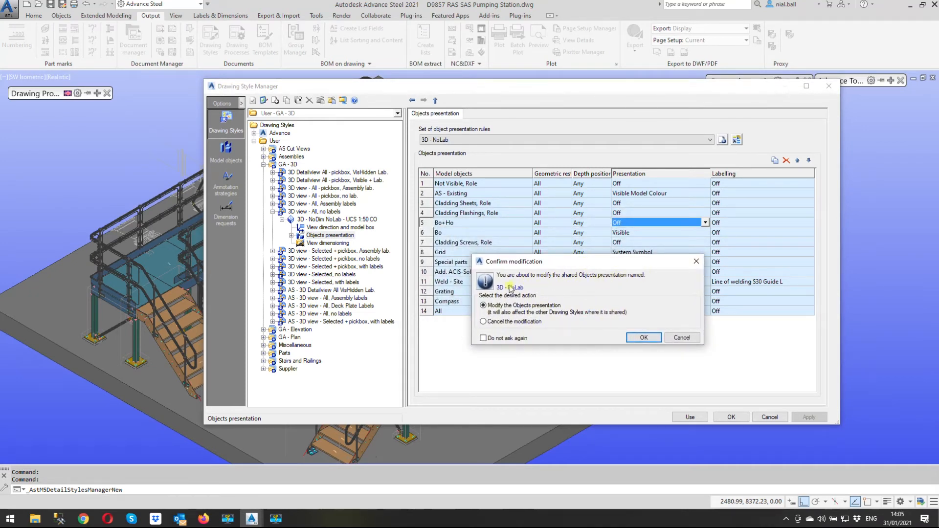
{"action": "mouse_move", "coordinate": [530, 272]}
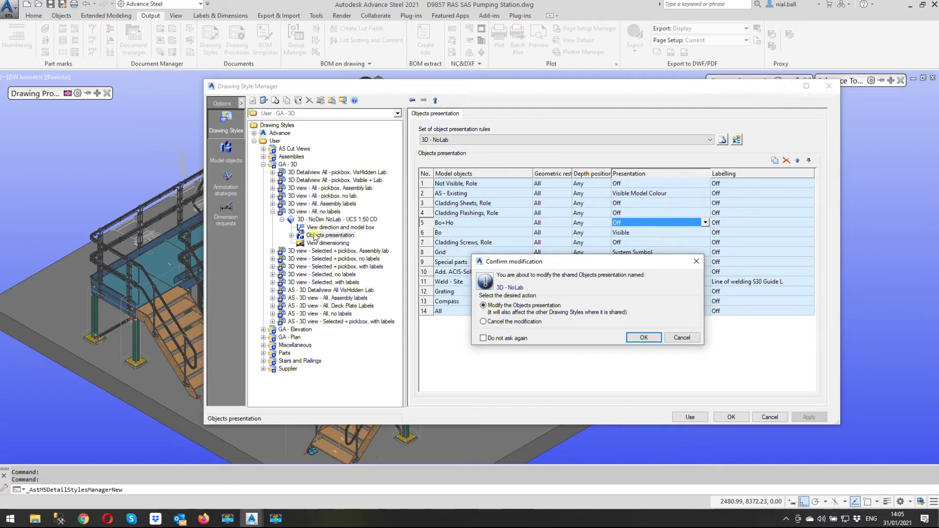
{"action": "mouse_move", "coordinate": [341, 261]}
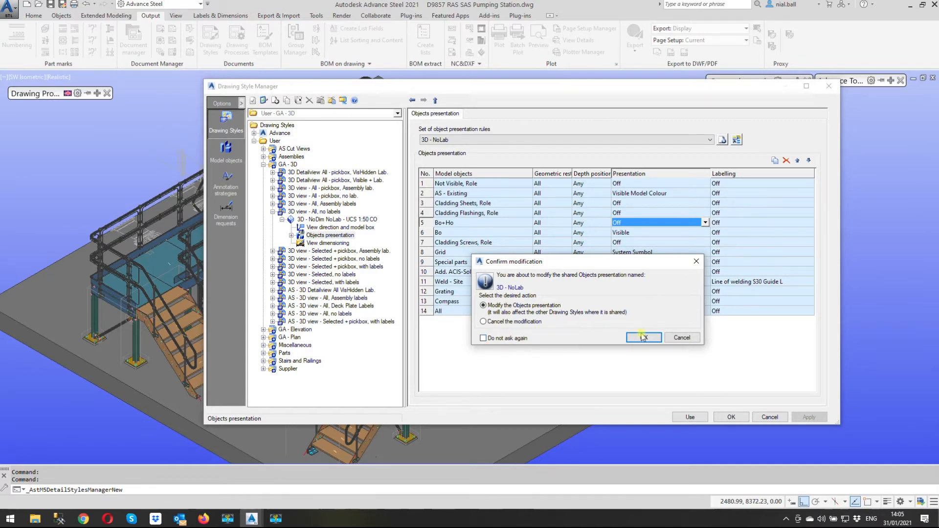
- Confirm the modification, leaving Bo+Ho Off in the shared 3D - NoLab presentation
{"action": "left_click", "coordinate": [644, 337]}
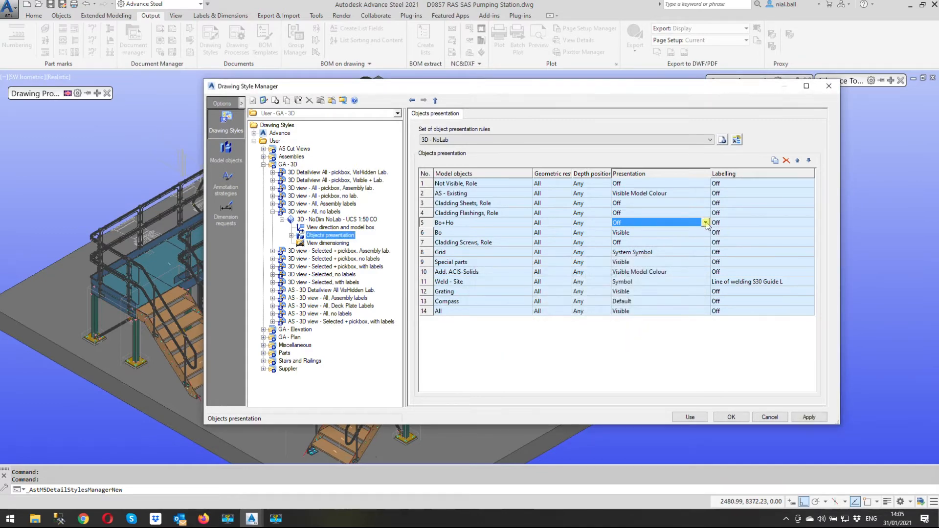
- Set Bo+Ho back to Visible, confirm the modification, and apply the change
{"action": "left_click", "coordinate": [705, 223]}
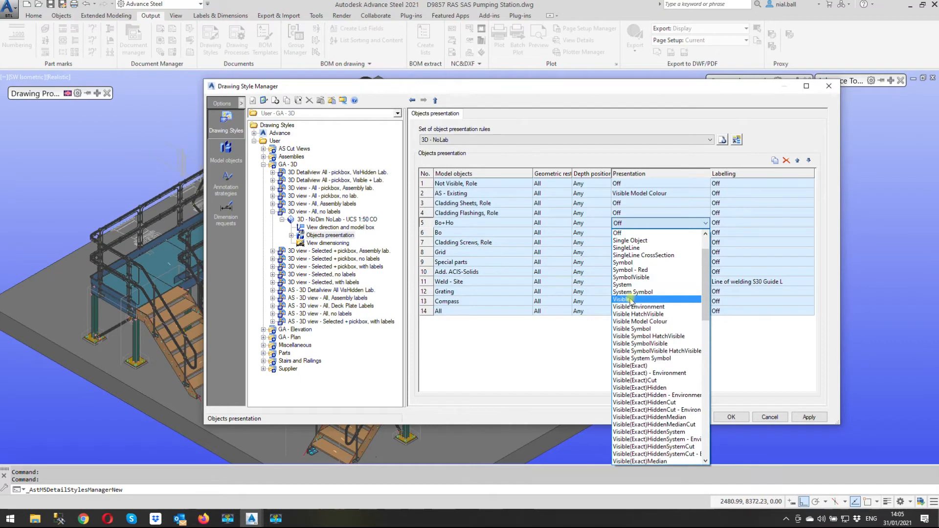
{"action": "left_click", "coordinate": [625, 300]}
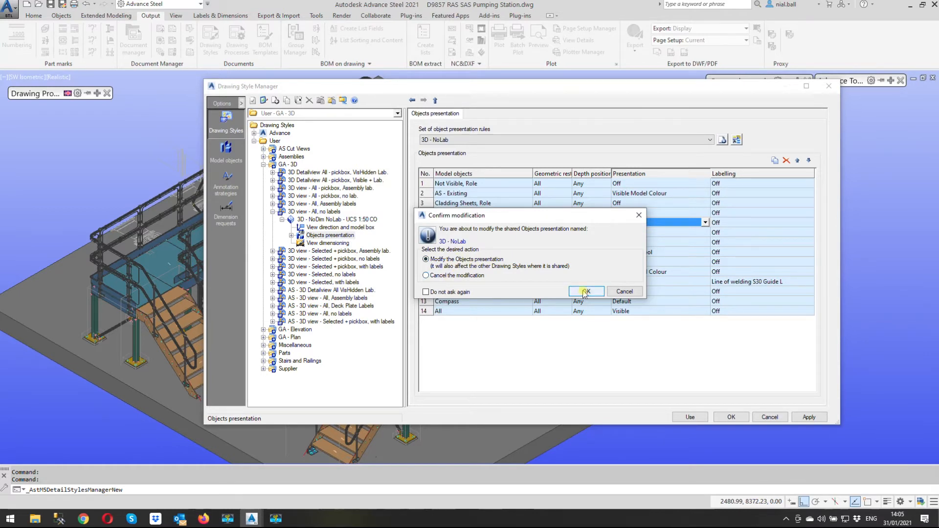
{"action": "left_click", "coordinate": [585, 291]}
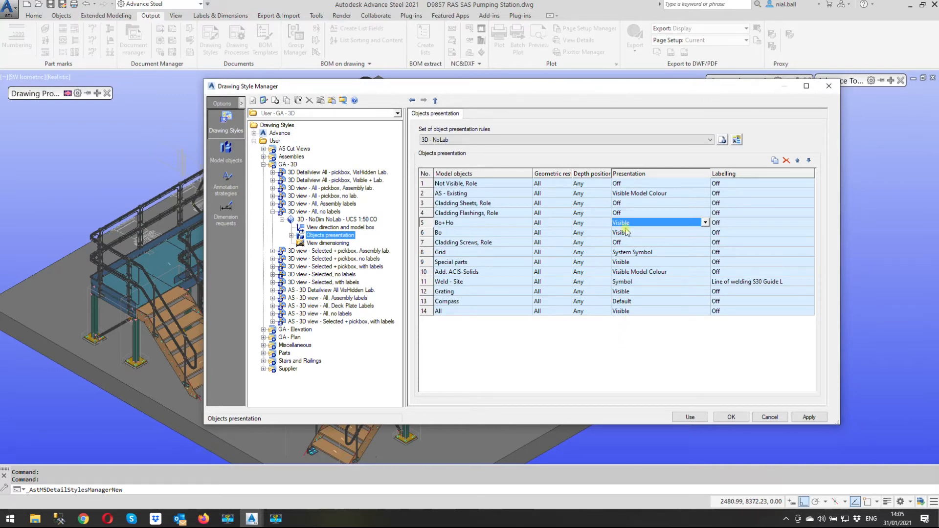
{"action": "left_click", "coordinate": [808, 417]}
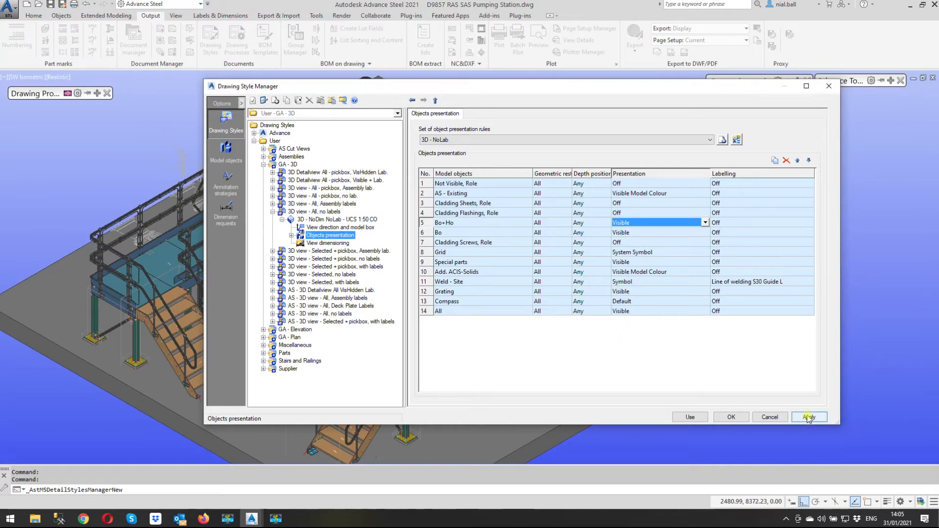
{"action": "left_click", "coordinate": [808, 416]}
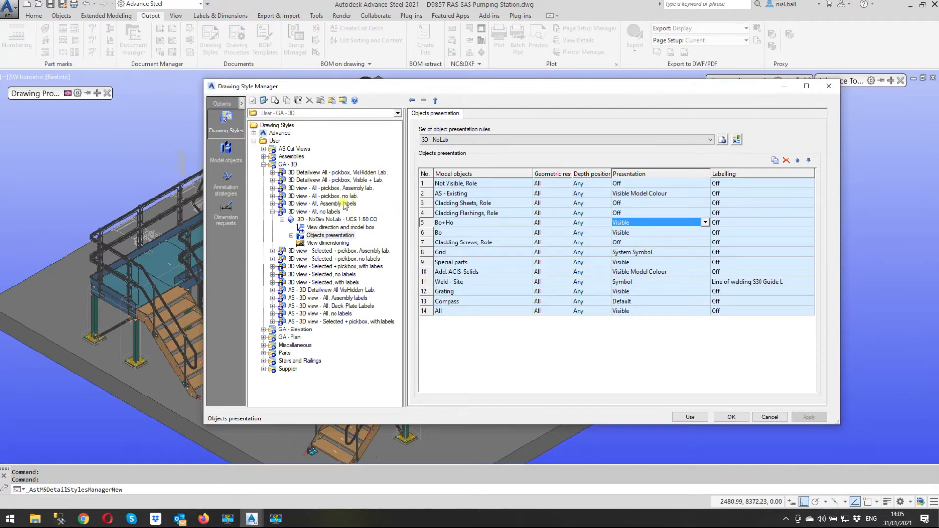
{"action": "left_click", "coordinate": [272, 196]}
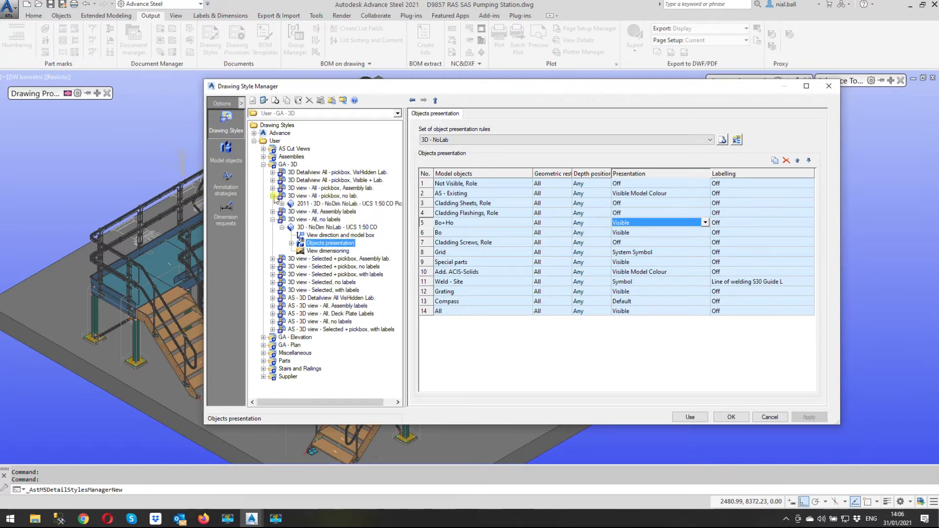
- Inspect the Bo+Ho rule in the '3D view - All, Assembly labels' style's object presentation
{"action": "left_click", "coordinate": [274, 196]}
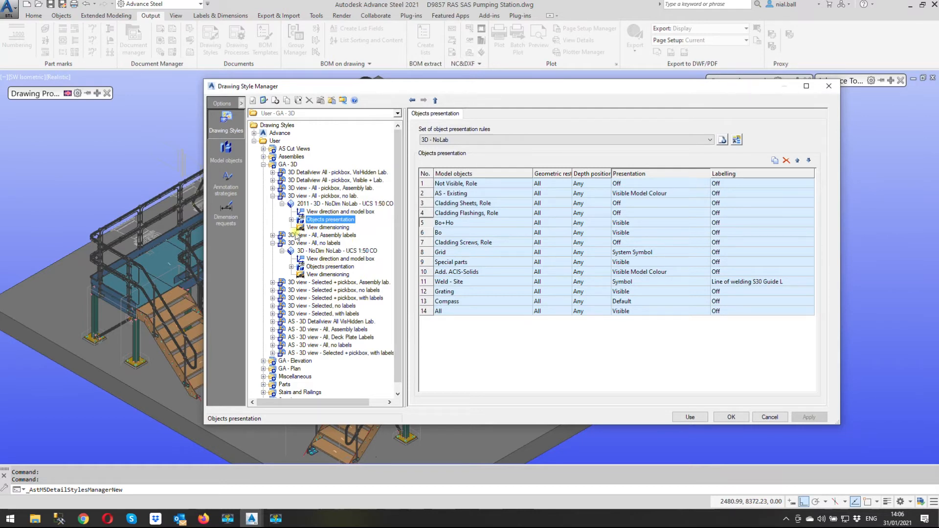
{"action": "left_click", "coordinate": [273, 234]}
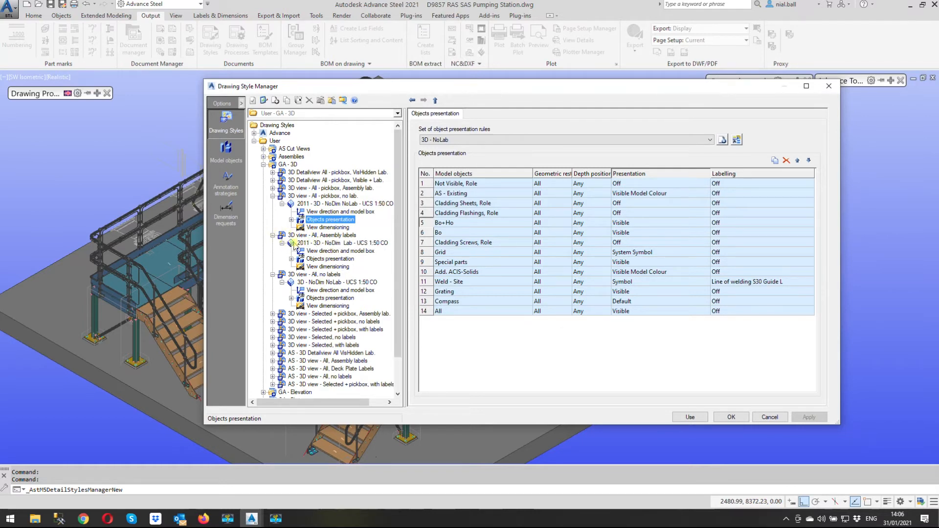
{"action": "left_click", "coordinate": [331, 259]}
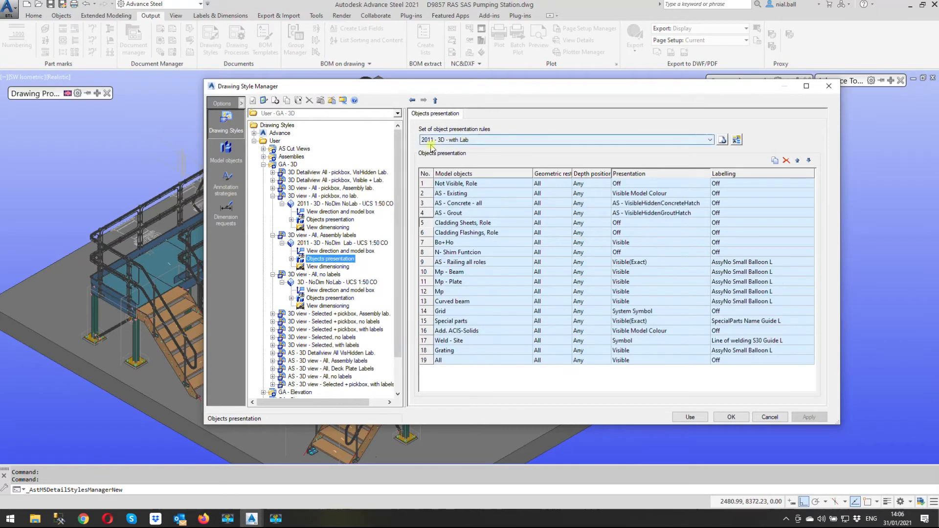
{"action": "mouse_move", "coordinate": [483, 130]}
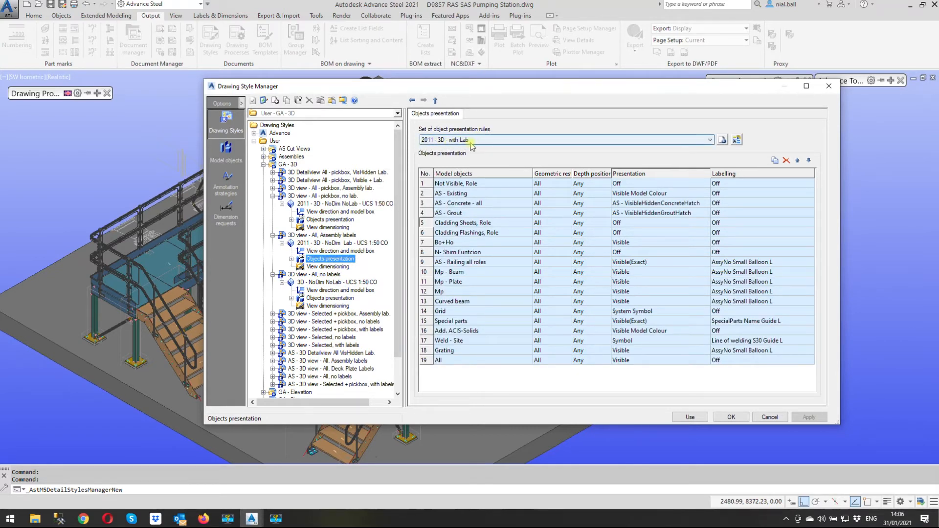
{"action": "left_click", "coordinate": [461, 242]}
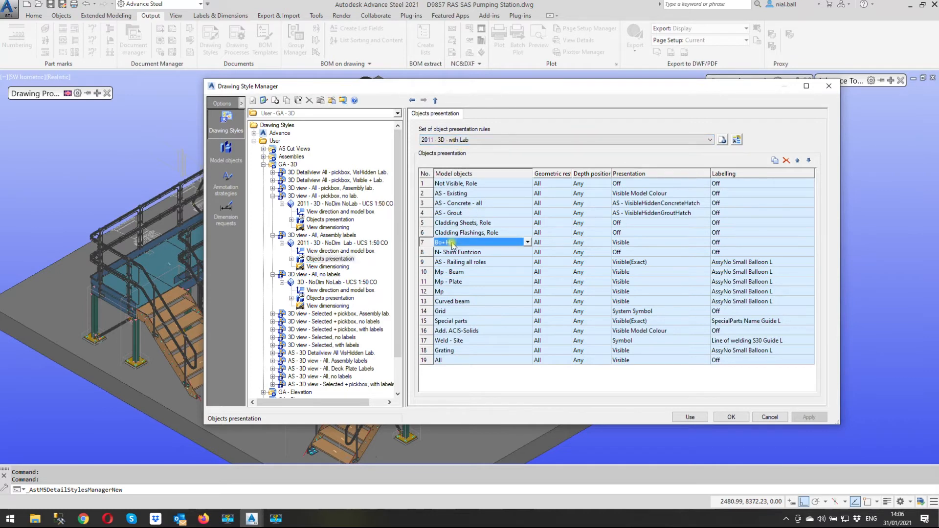
{"action": "mouse_move", "coordinate": [472, 343]}
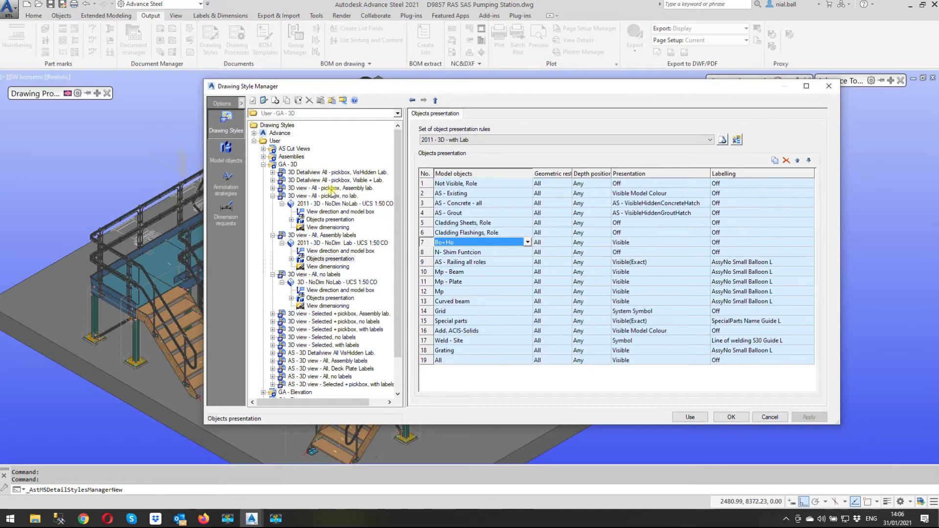
- Review the 'pickbox, Assembly lab.' style's object presentation rules, then collapse the no-labels style
{"action": "left_click", "coordinate": [330, 187]}
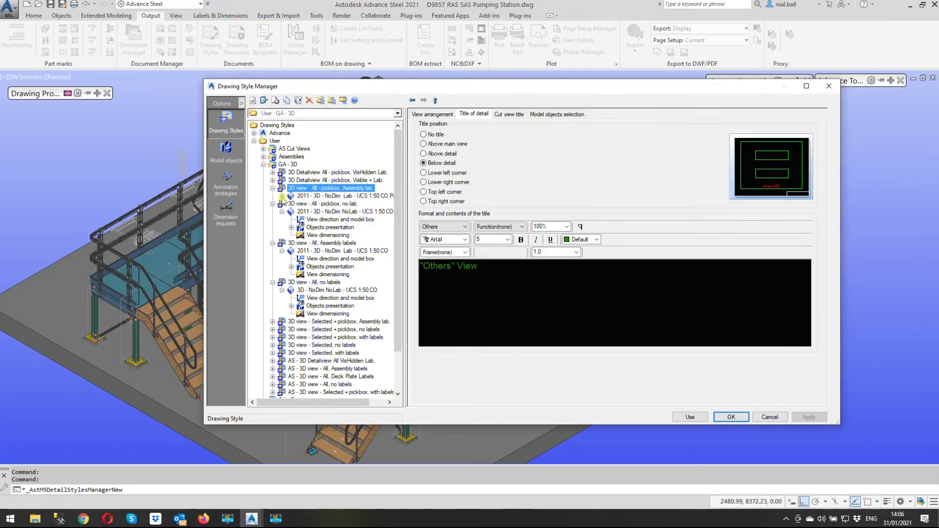
{"action": "left_click", "coordinate": [330, 211]}
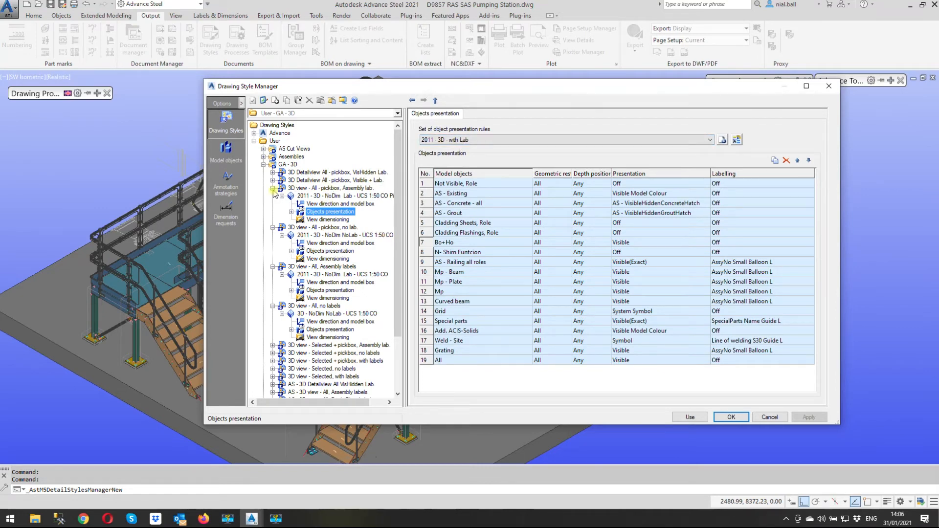
{"action": "left_click", "coordinate": [332, 187]}
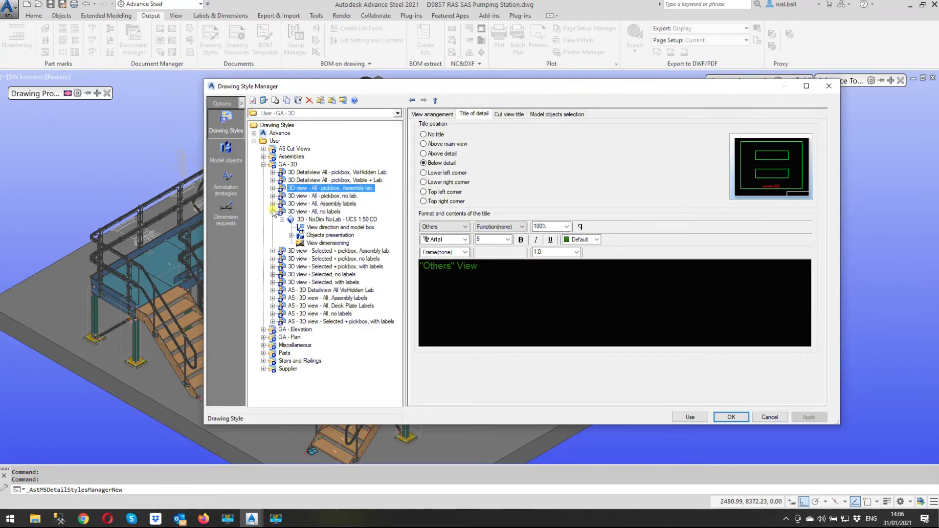
{"action": "left_click", "coordinate": [273, 219]}
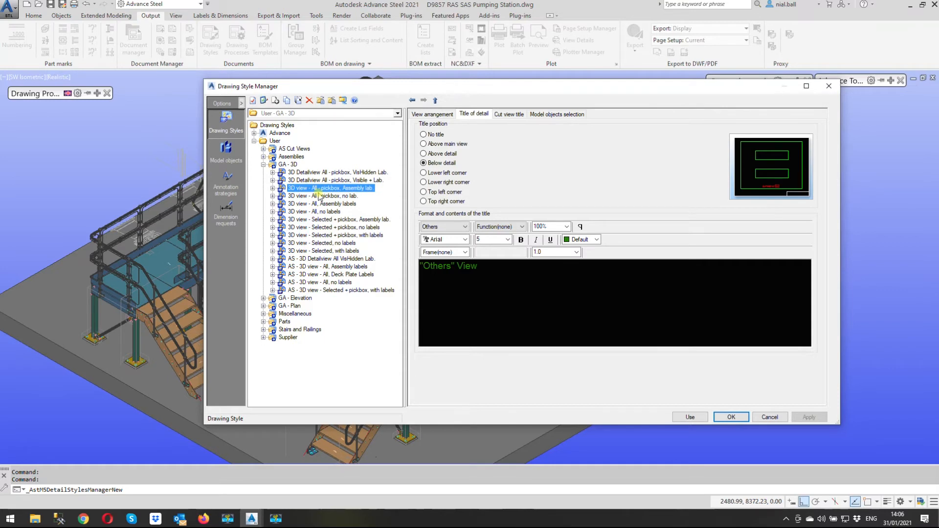
{"action": "mouse_move", "coordinate": [331, 214]}
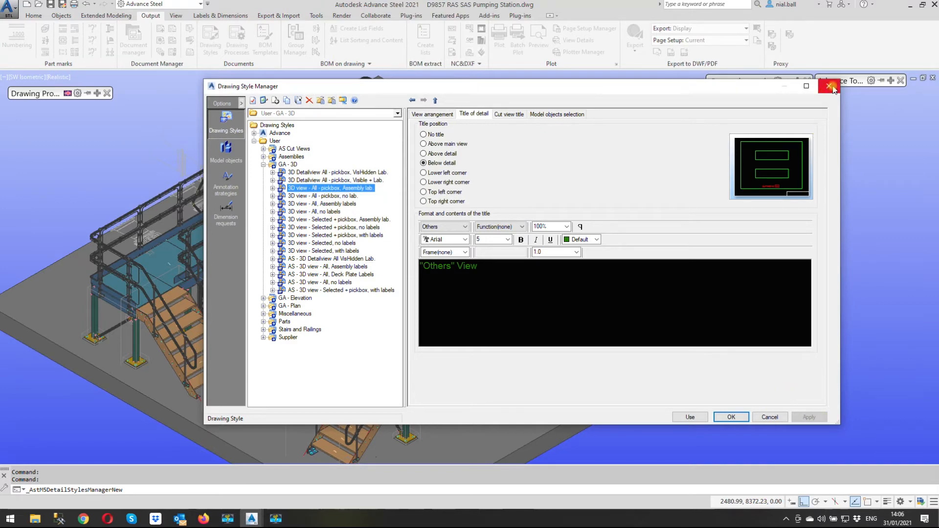
- Close the Drawing Style Manager to return to the pumping station platform model
{"action": "left_click", "coordinate": [832, 85]}
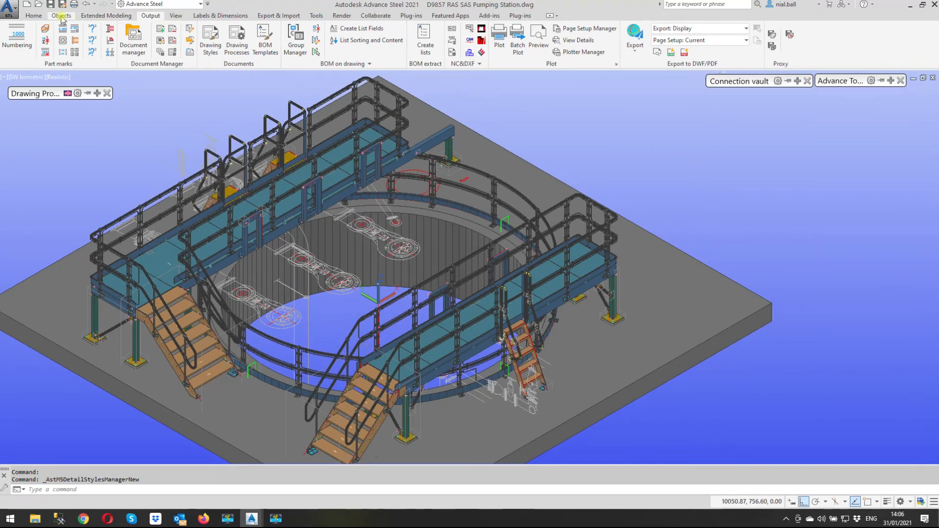
{"action": "mouse_move", "coordinate": [581, 108]}
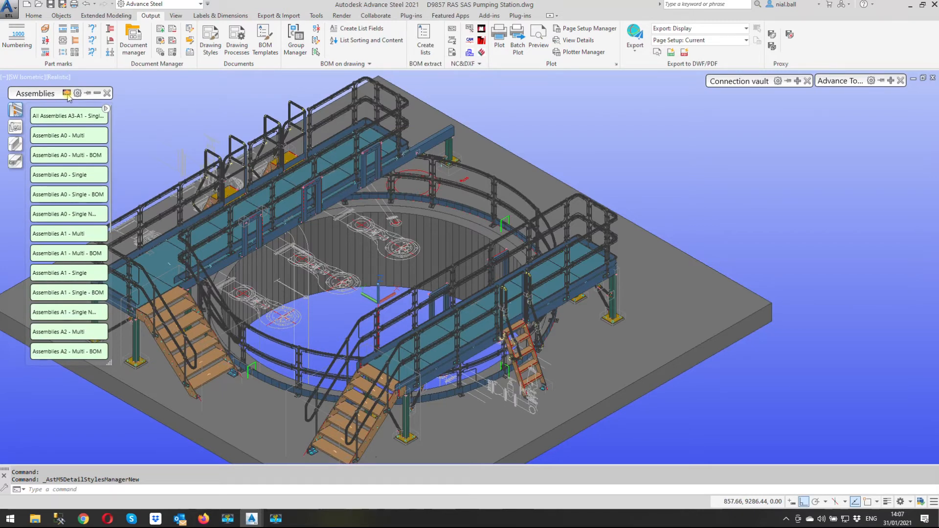
- Recheck the built-in Advance drawing styles, then switch the palette to Cameras and close it
{"action": "left_click", "coordinate": [160, 40]}
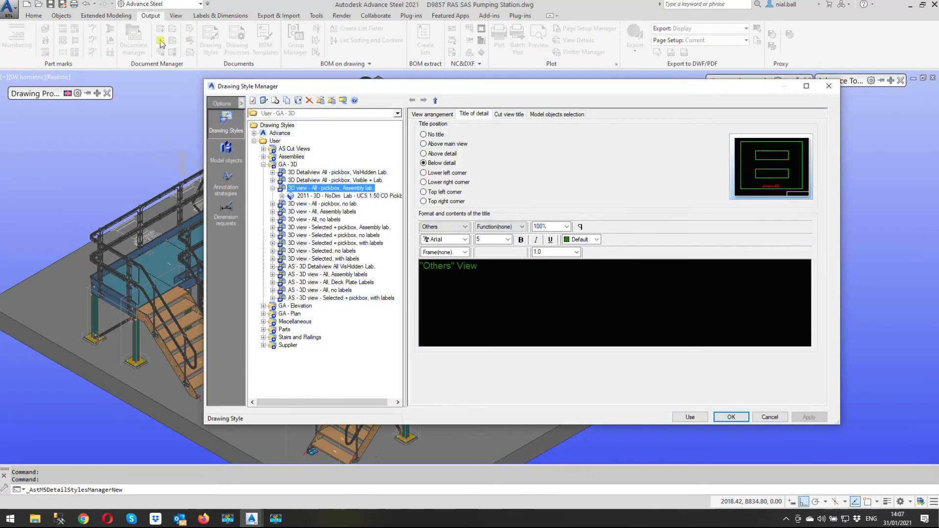
{"action": "left_click", "coordinate": [274, 140]}
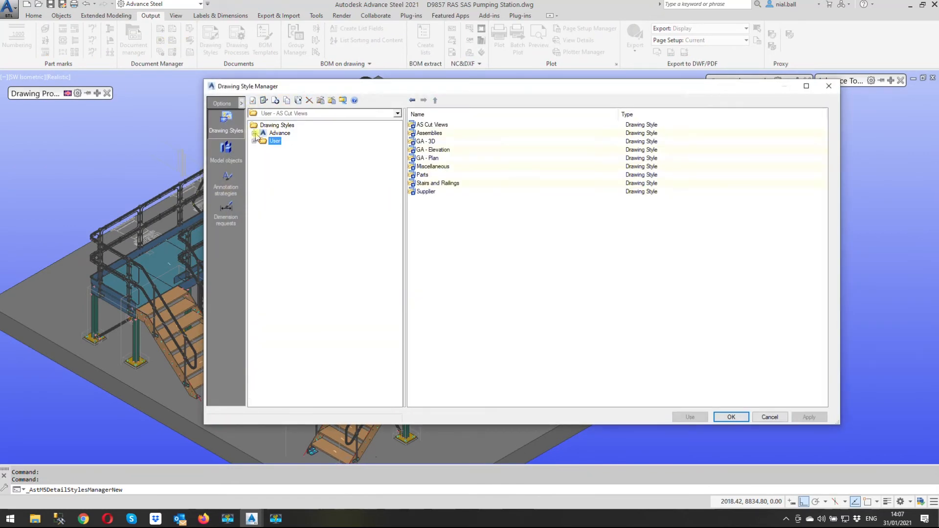
{"action": "left_click", "coordinate": [256, 133]}
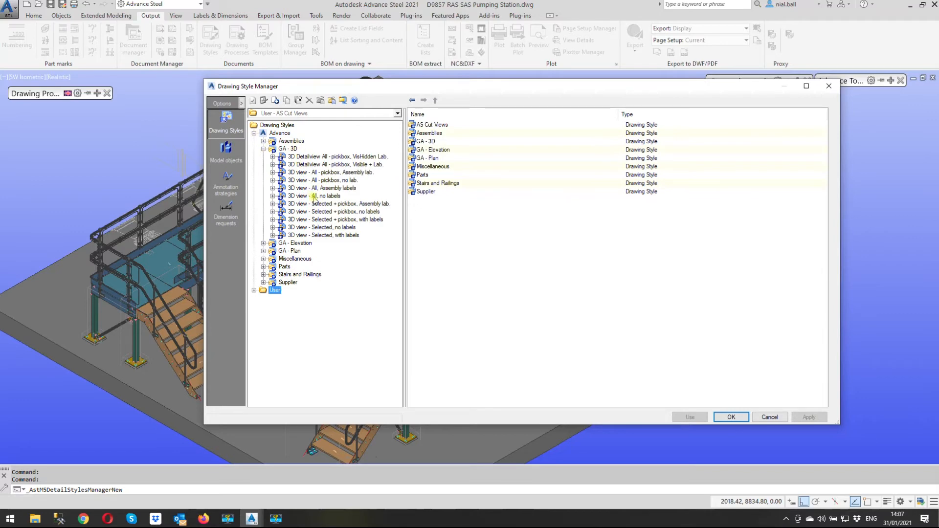
{"action": "left_click", "coordinate": [314, 195]}
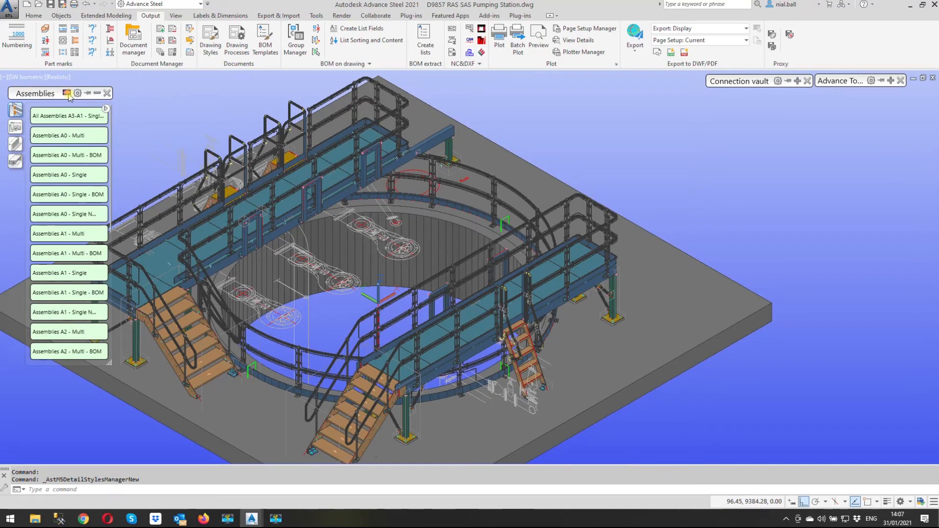
{"action": "left_click", "coordinate": [67, 93]}
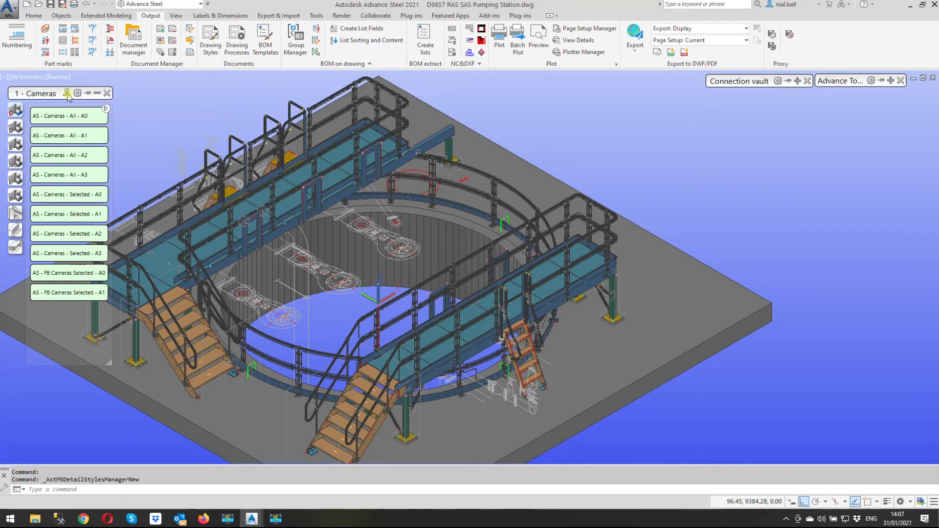
{"action": "mouse_move", "coordinate": [165, 42]}
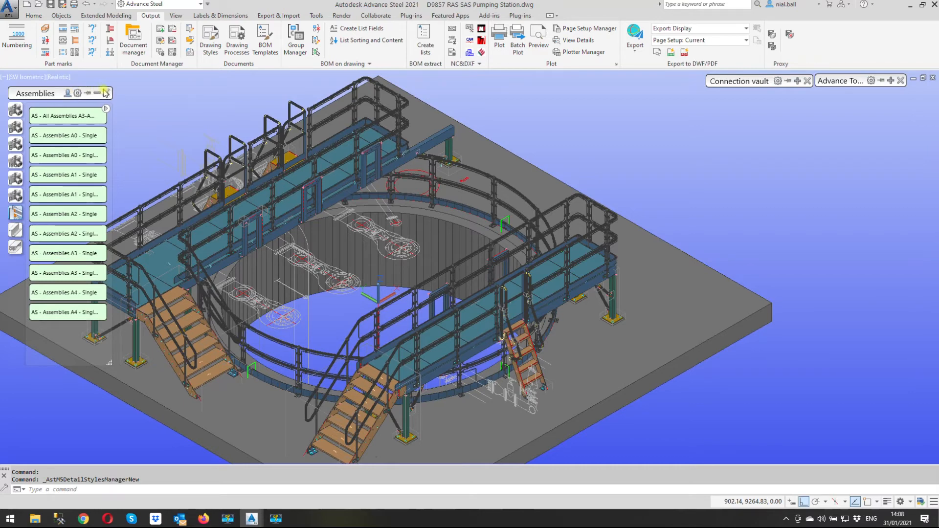
{"action": "left_click", "coordinate": [106, 93]}
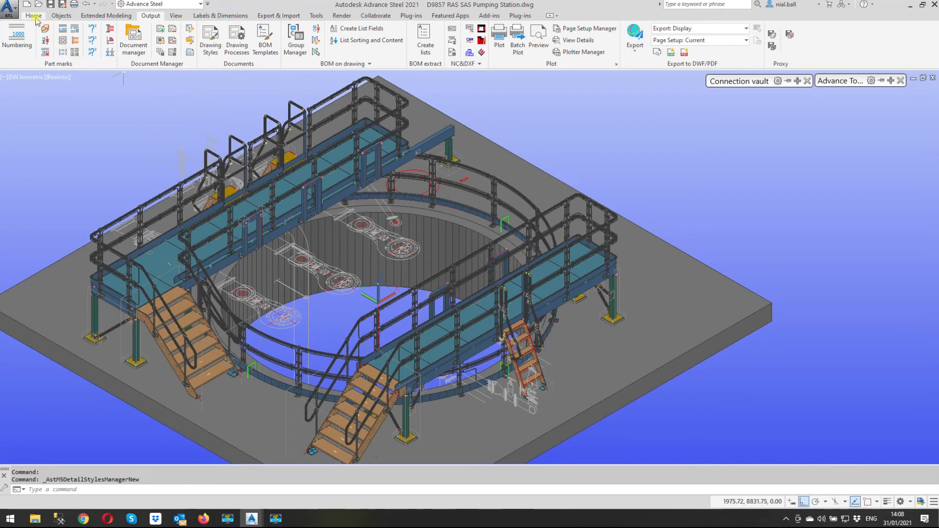
- Launch Management Tools from the Home ribbon, open Defaults, and check the ASCS profile list
{"action": "left_click", "coordinate": [35, 16]}
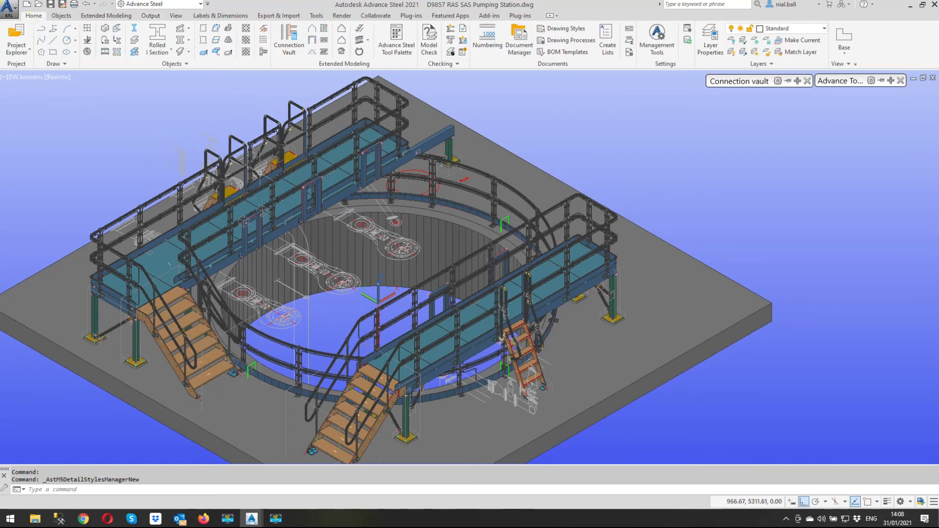
{"action": "mouse_move", "coordinate": [656, 35]}
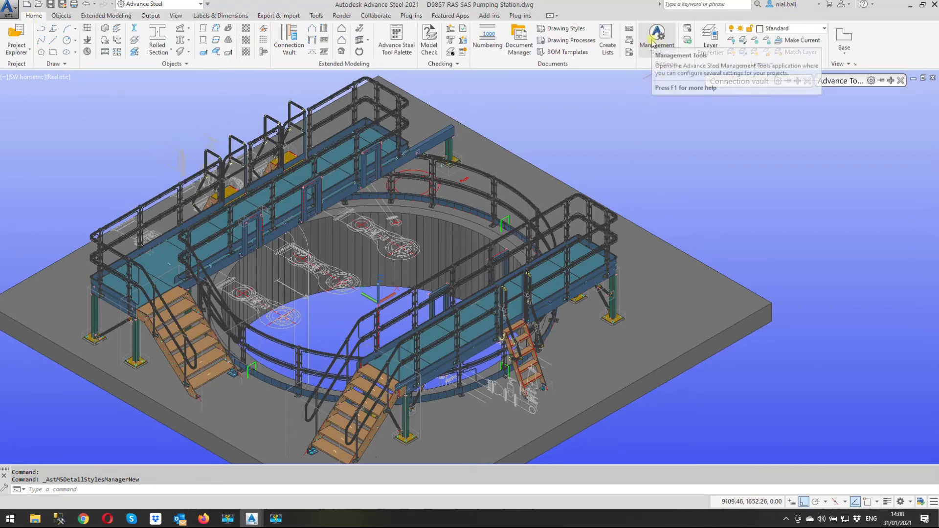
{"action": "left_click", "coordinate": [656, 40]}
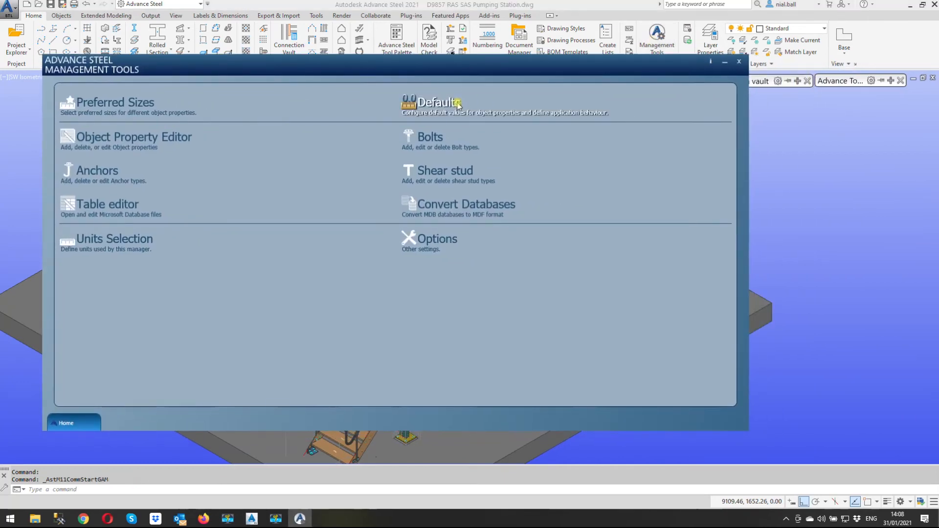
{"action": "left_click", "coordinate": [436, 102]}
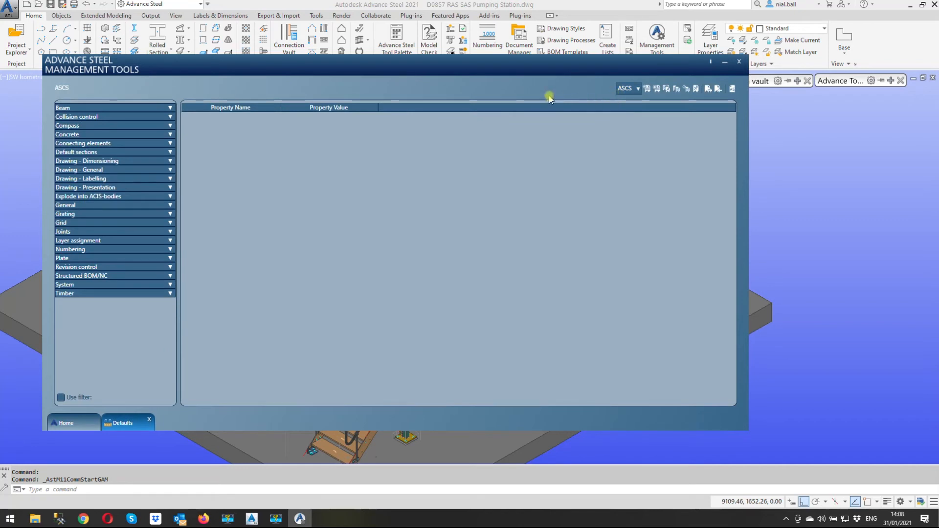
{"action": "left_click", "coordinate": [637, 88]}
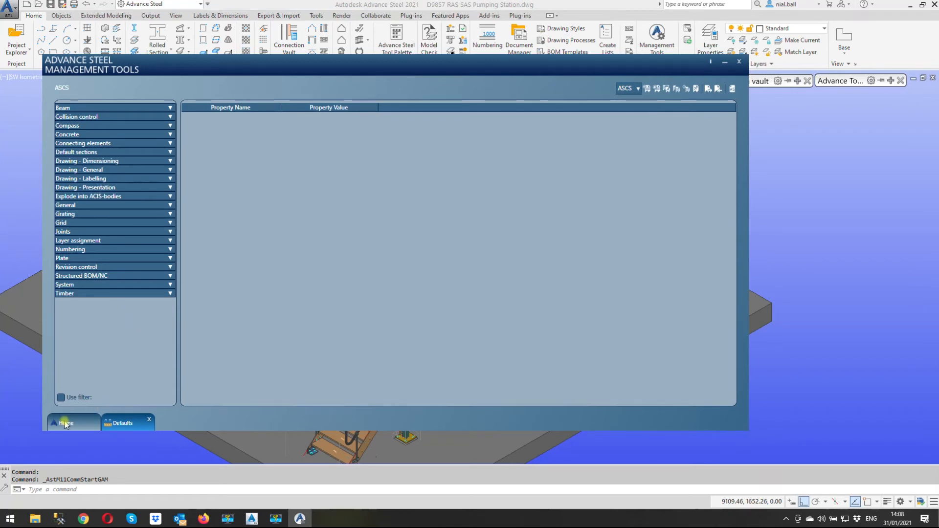
{"action": "mouse_move", "coordinate": [647, 127]}
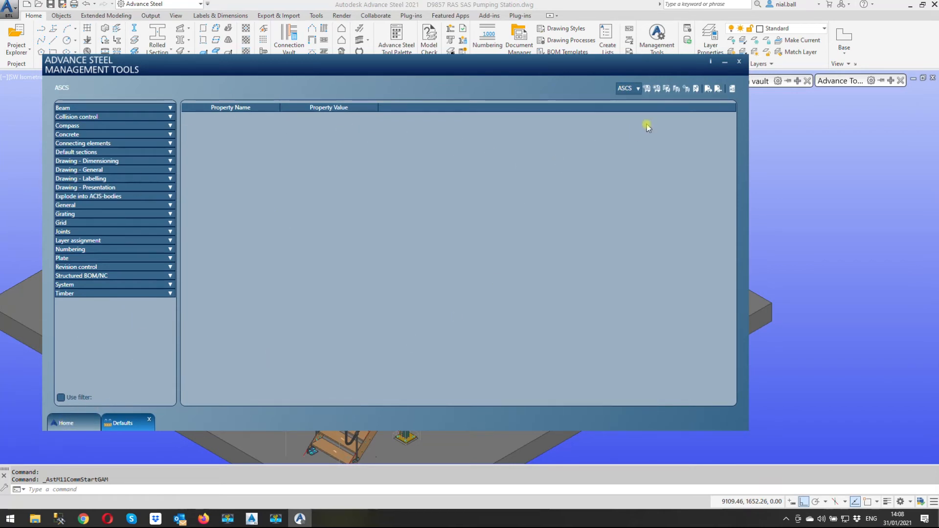
{"action": "left_click", "coordinate": [636, 89]}
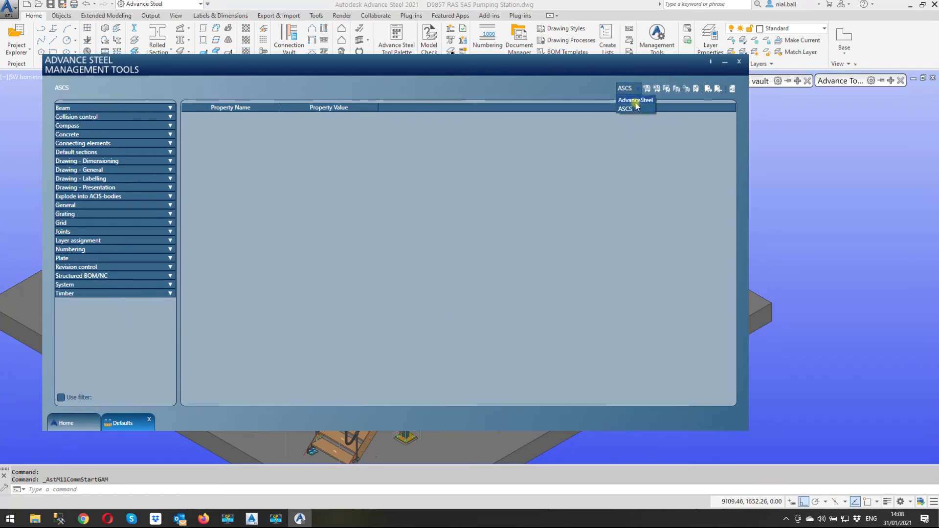
{"action": "mouse_move", "coordinate": [634, 101]}
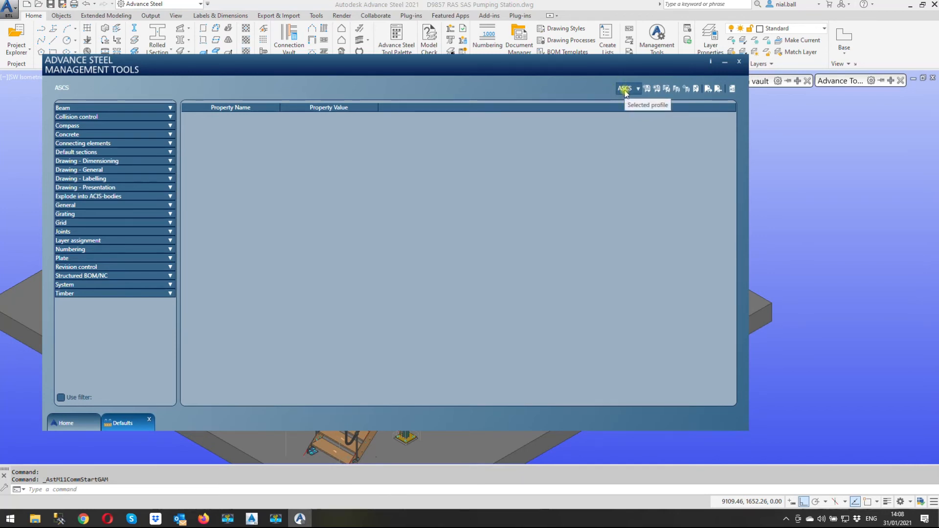
{"action": "mouse_move", "coordinate": [273, 84]}
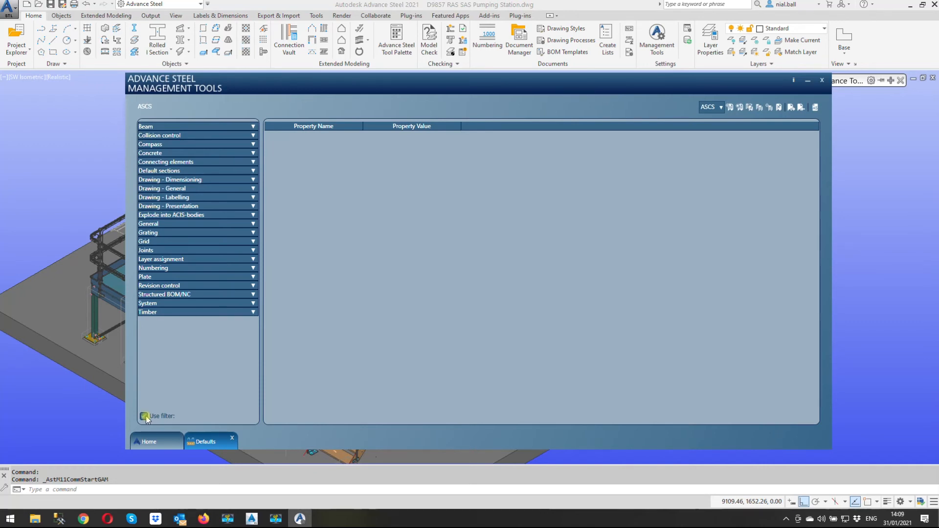
- Filter the defaults by 'Holes', browse the hole categories, and expand Drawing - Presentation
{"action": "left_click", "coordinate": [143, 416]}
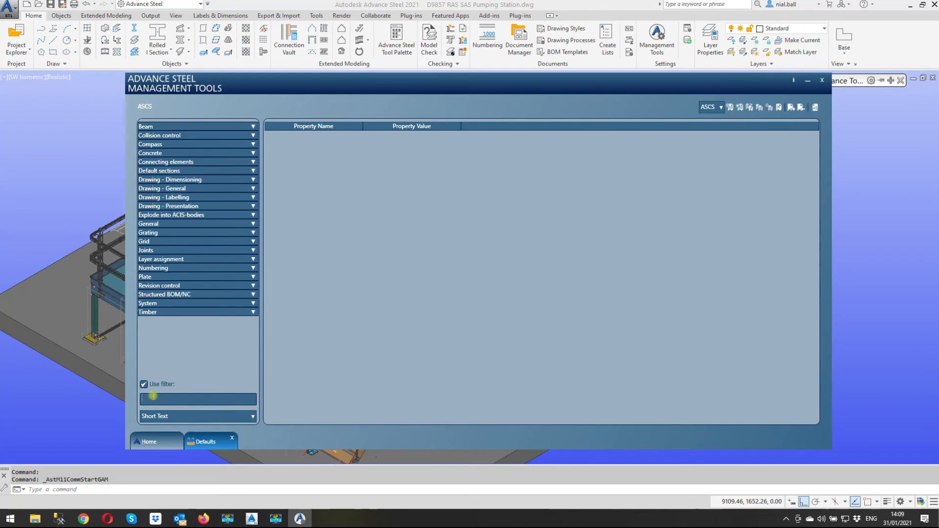
{"action": "type", "text": "Holes"}
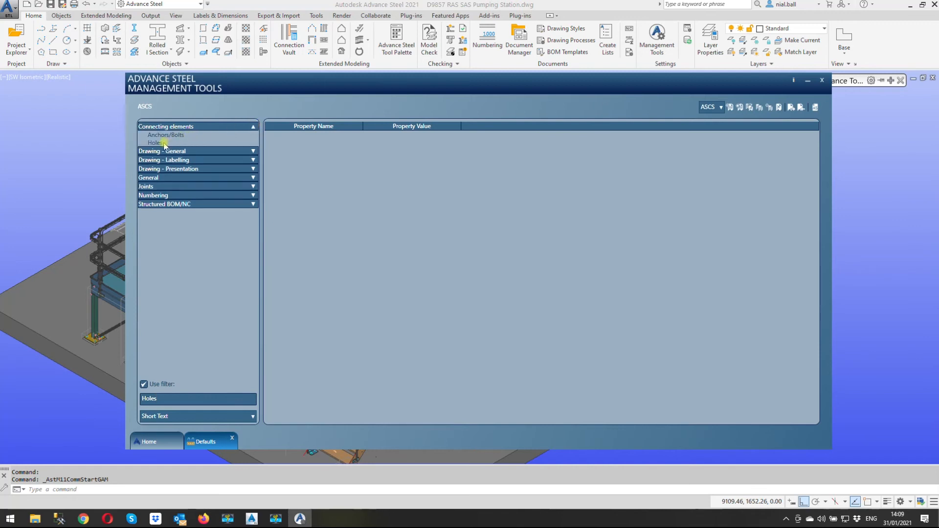
{"action": "left_click", "coordinate": [155, 144]}
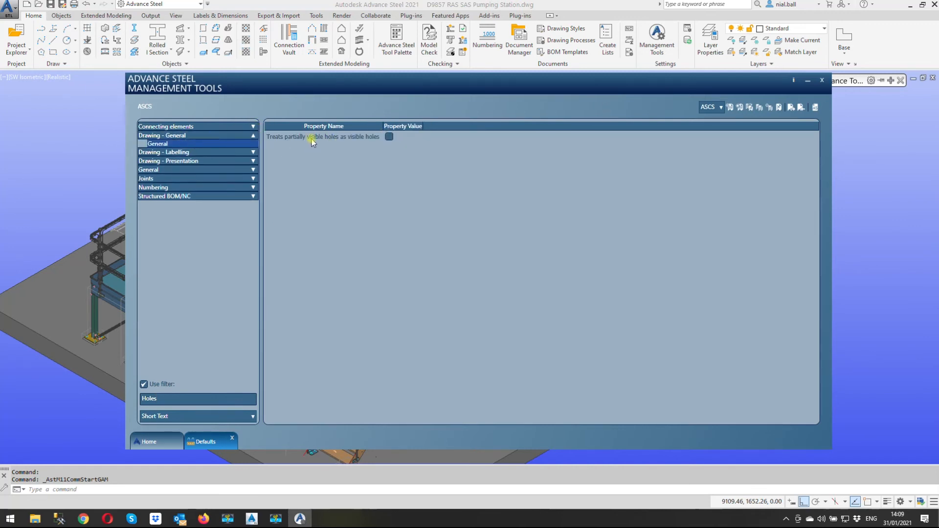
{"action": "left_click", "coordinate": [251, 136]}
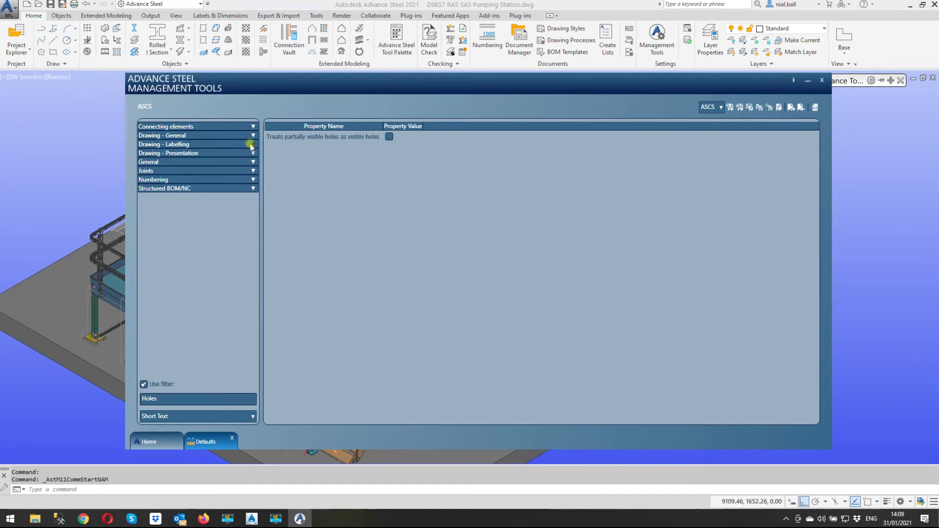
{"action": "left_click", "coordinate": [252, 144]}
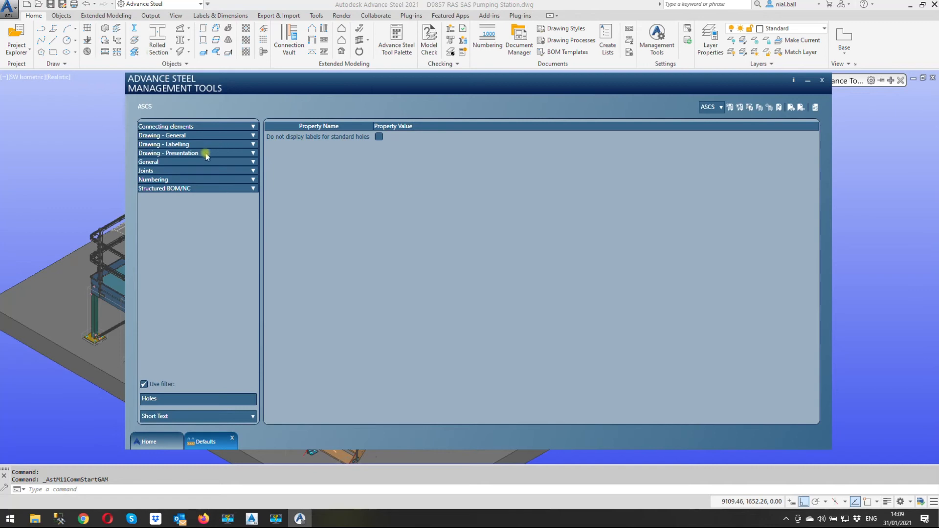
{"action": "mouse_move", "coordinate": [346, 136]}
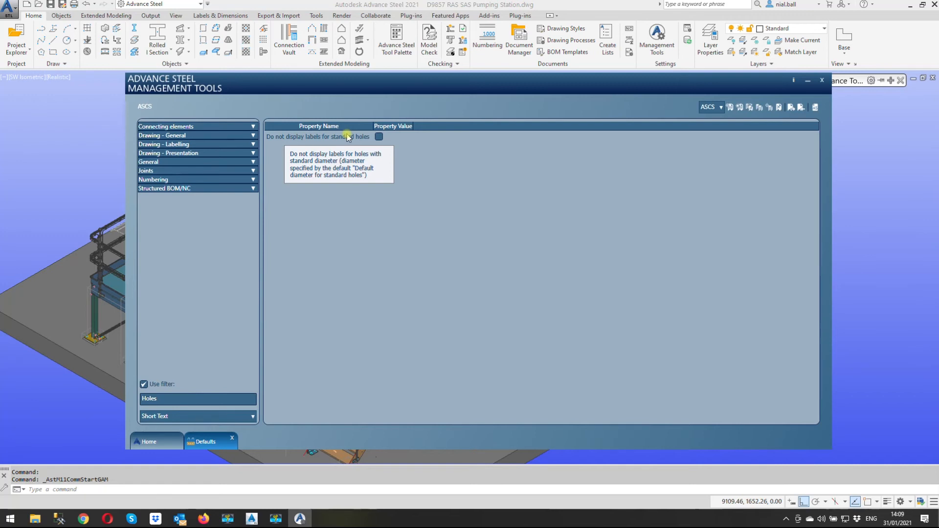
{"action": "mouse_move", "coordinate": [339, 206]}
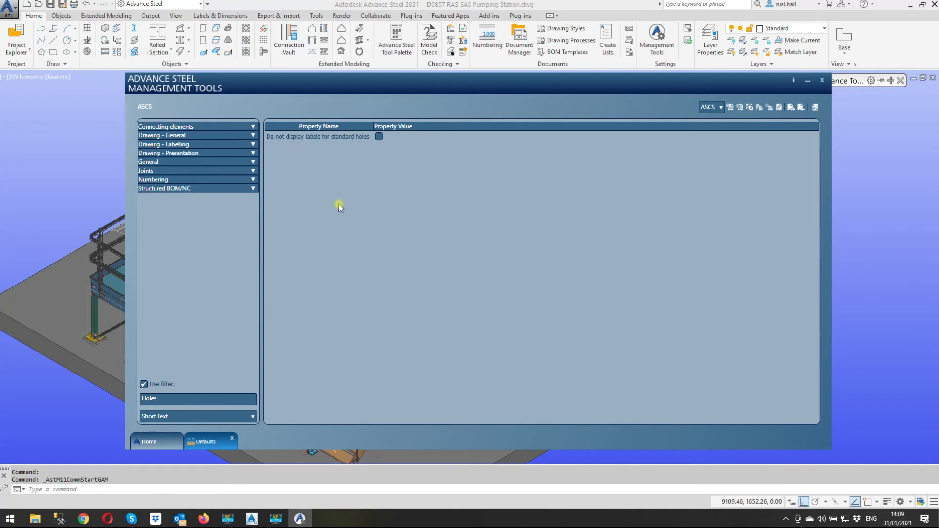
{"action": "mouse_move", "coordinate": [330, 157]}
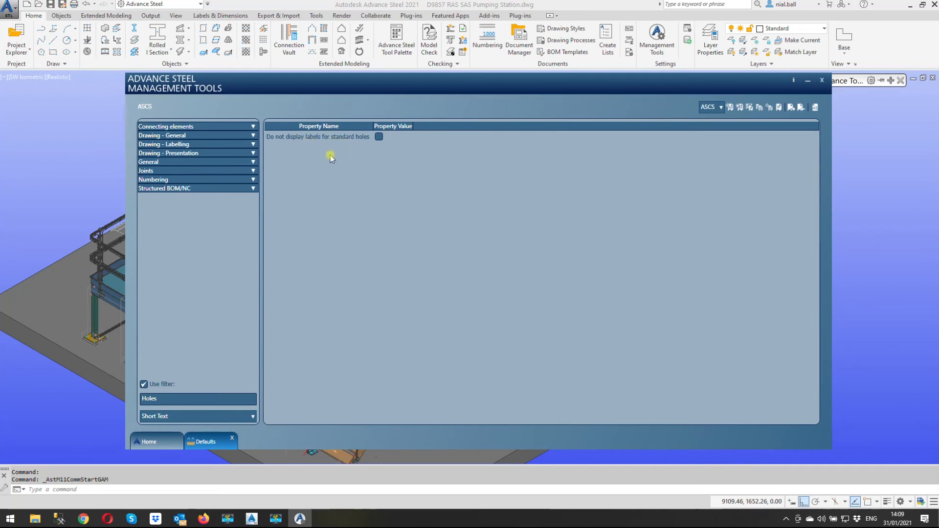
{"action": "mouse_move", "coordinate": [370, 128]}
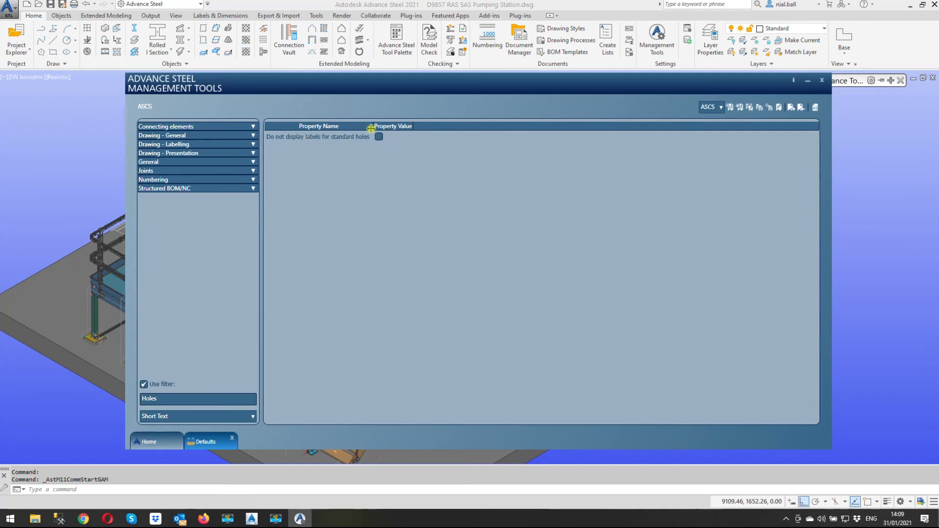
{"action": "left_click", "coordinate": [378, 136]}
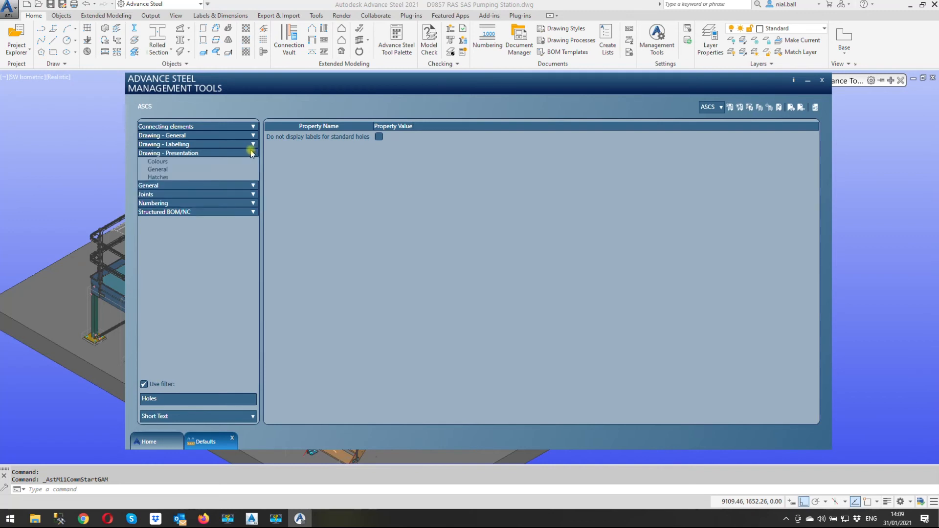
- Confirm 'Holes in arrangement drawings' under Presentation > General, load it, and close Management Tools
{"action": "left_click", "coordinate": [157, 168]}
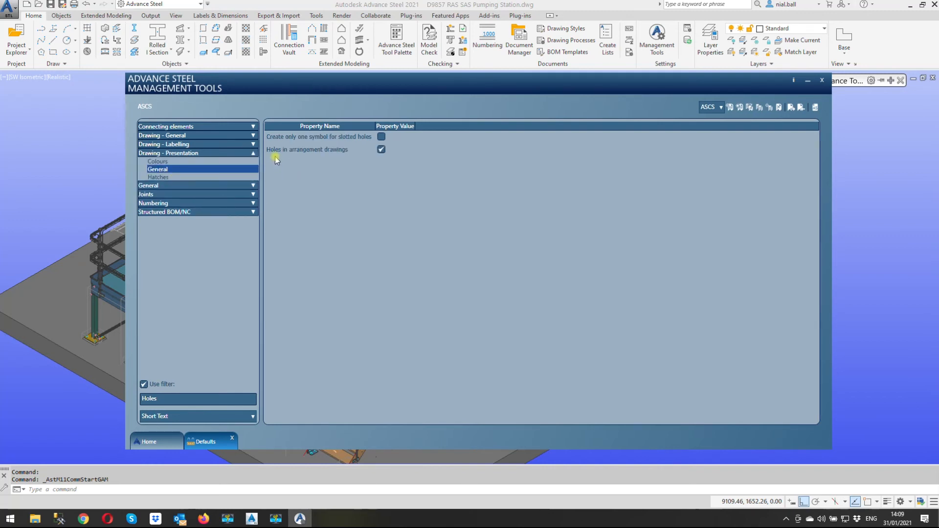
{"action": "mouse_move", "coordinate": [323, 149]}
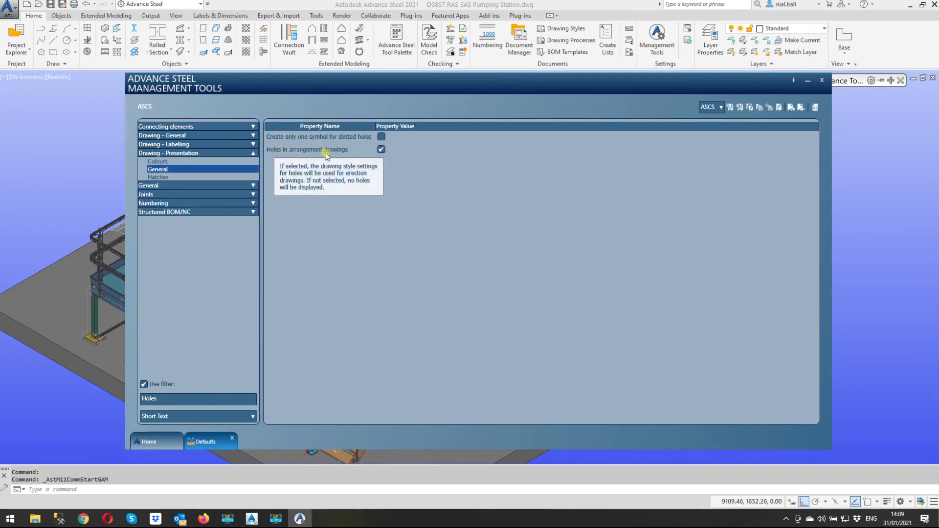
{"action": "left_click", "coordinate": [381, 149]}
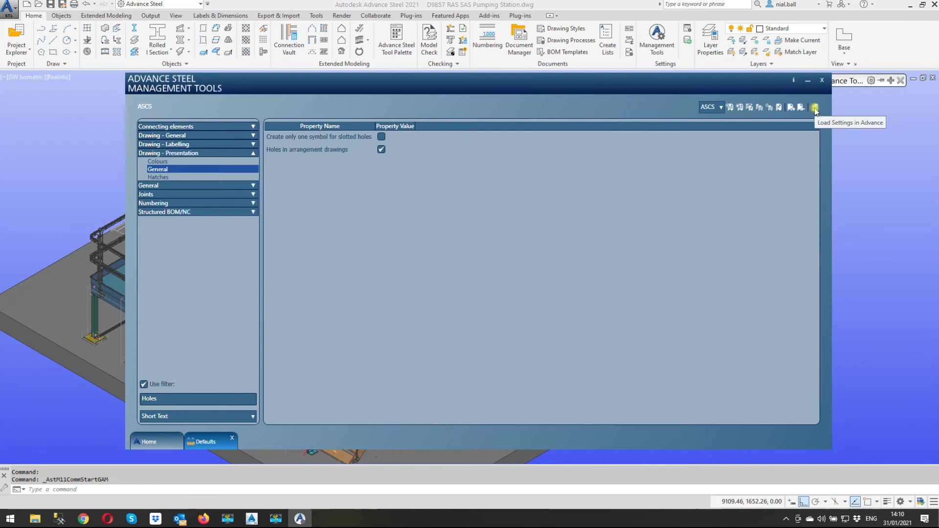
{"action": "mouse_move", "coordinate": [819, 111]}
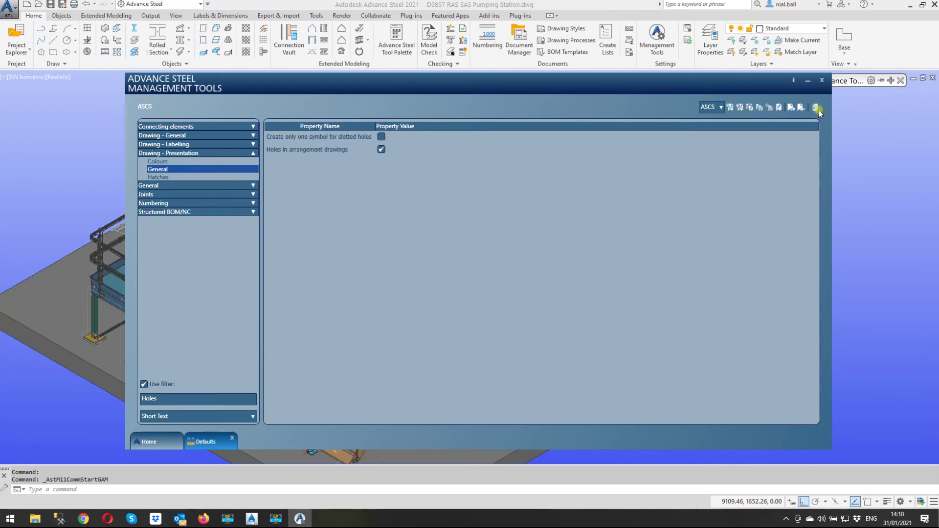
{"action": "mouse_move", "coordinate": [816, 107]}
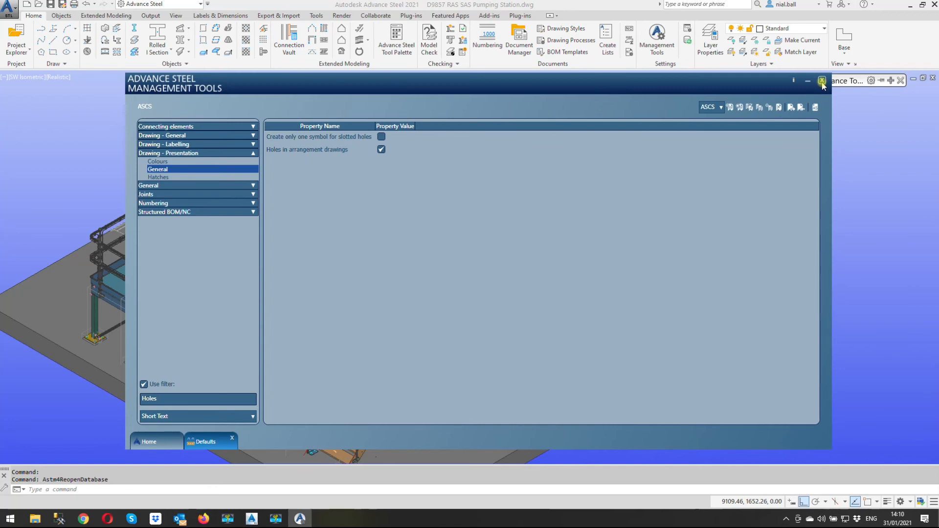
{"action": "left_click", "coordinate": [821, 81]}
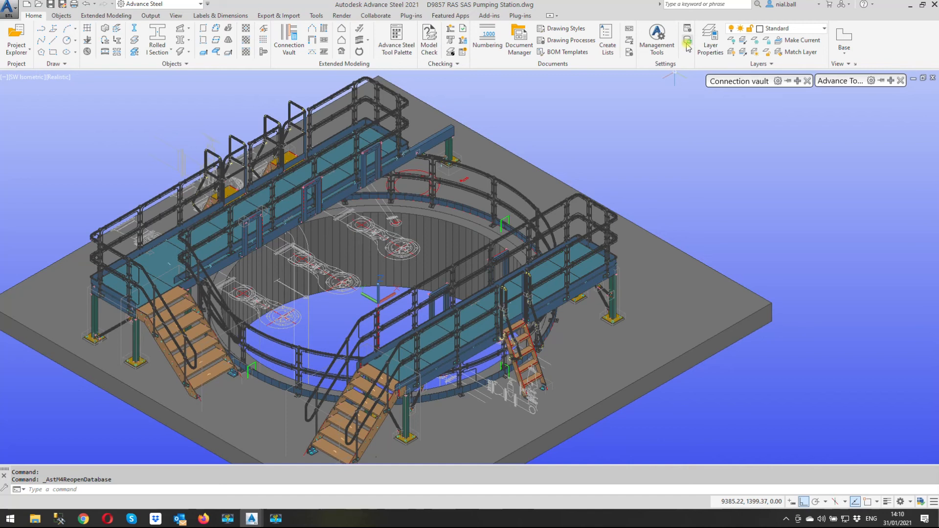
{"action": "mouse_move", "coordinate": [687, 39]}
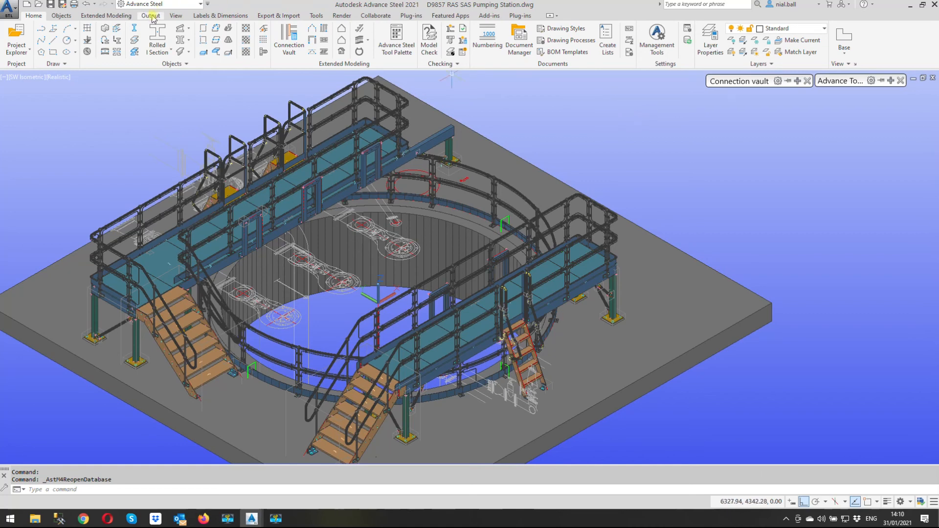
- Reopen the Drawing Style Manager from the Output ribbon tab
{"action": "left_click", "coordinate": [150, 16]}
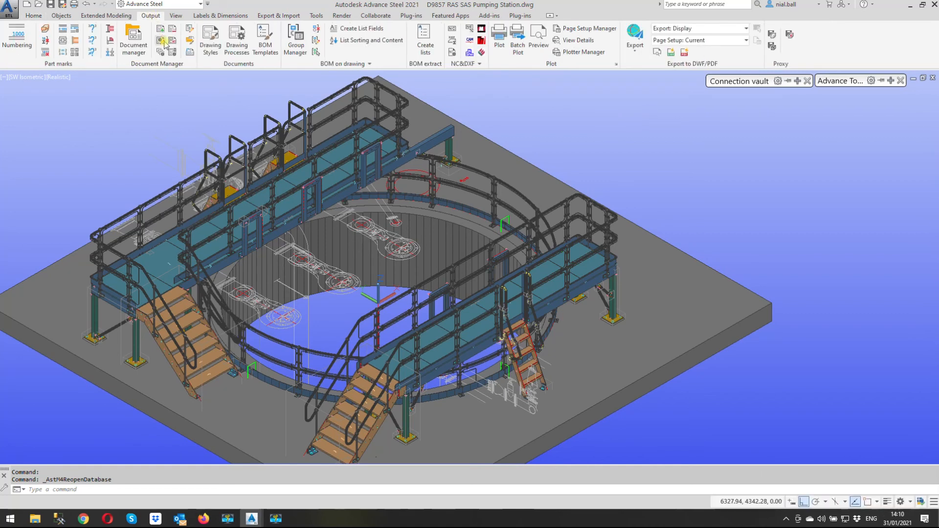
{"action": "left_click", "coordinate": [210, 40]}
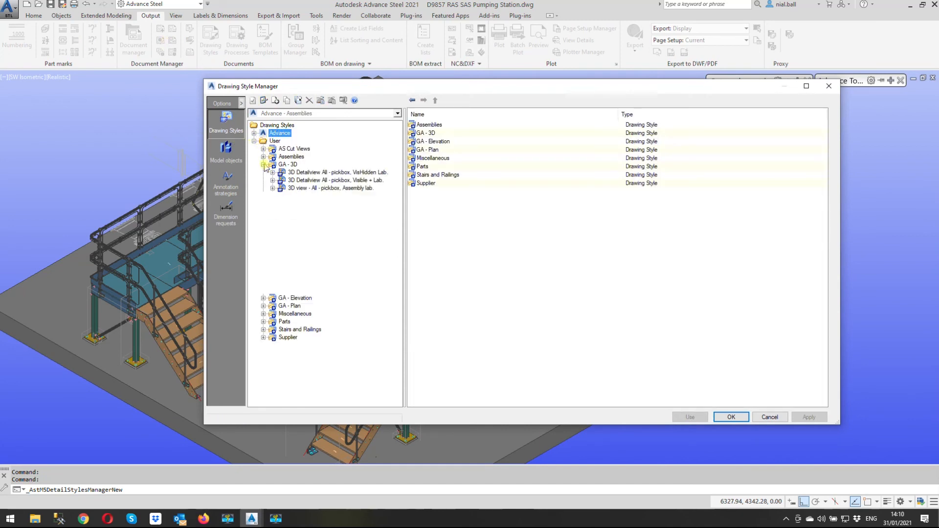
- Inspect the GA - 3D no-labels style's presentation, verifying Bo+Ho and Bo are Visible
{"action": "left_click", "coordinate": [265, 165]}
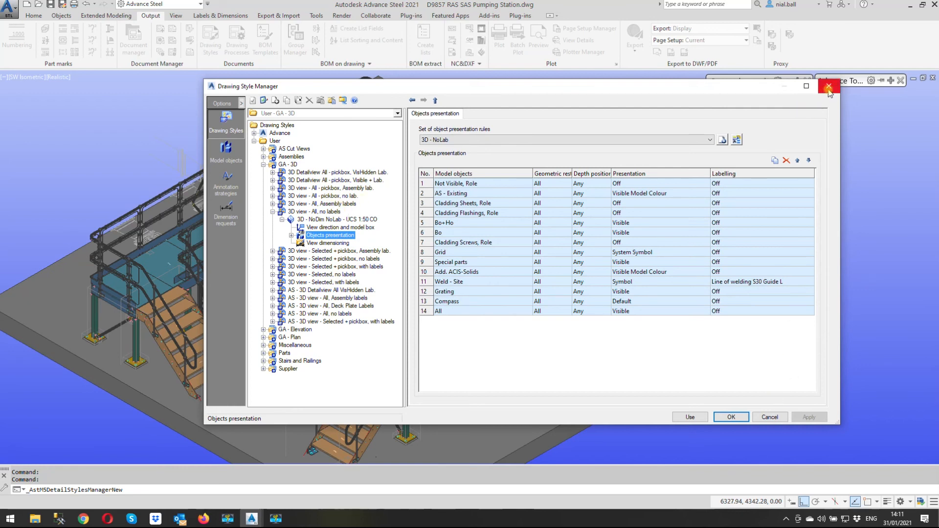
{"action": "mouse_move", "coordinate": [633, 306]}
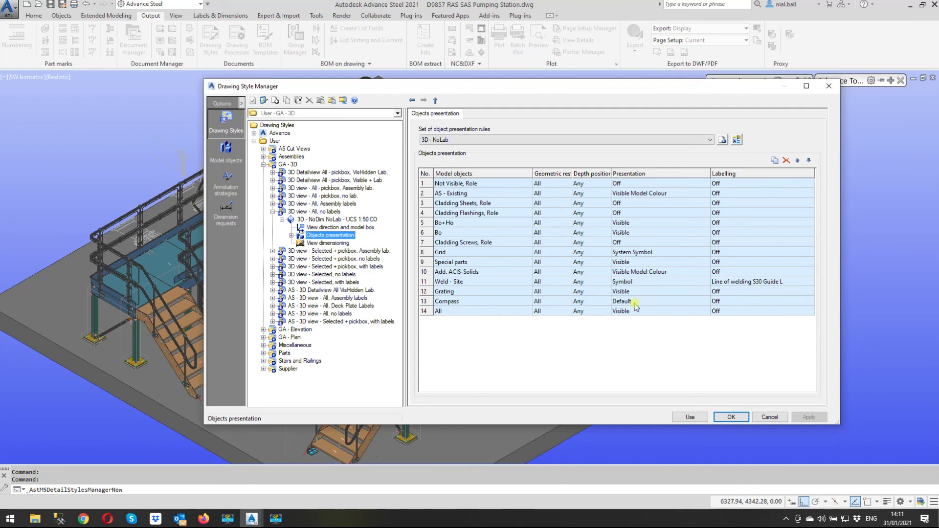
{"action": "mouse_move", "coordinate": [722, 323]}
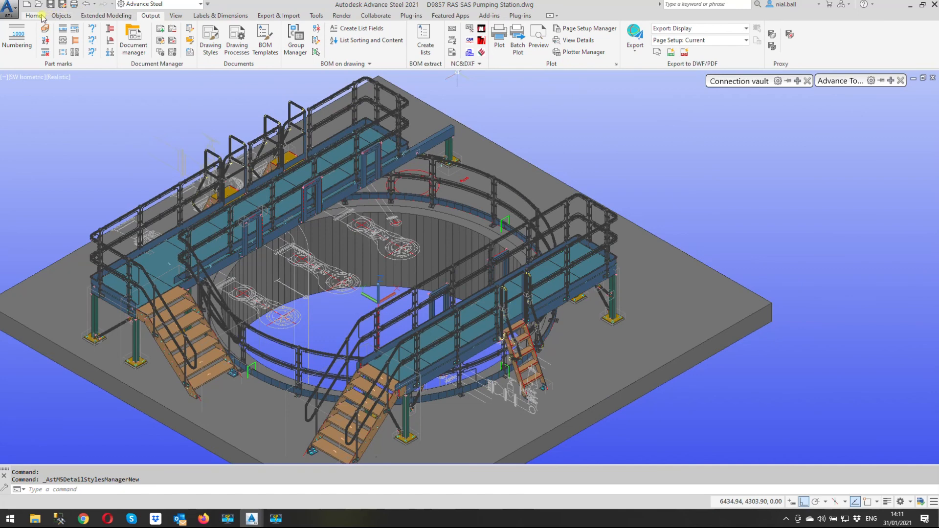
- Reopen Management Tools from Home, filter defaults by 'Holes', load settings, then close
{"action": "left_click", "coordinate": [32, 16]}
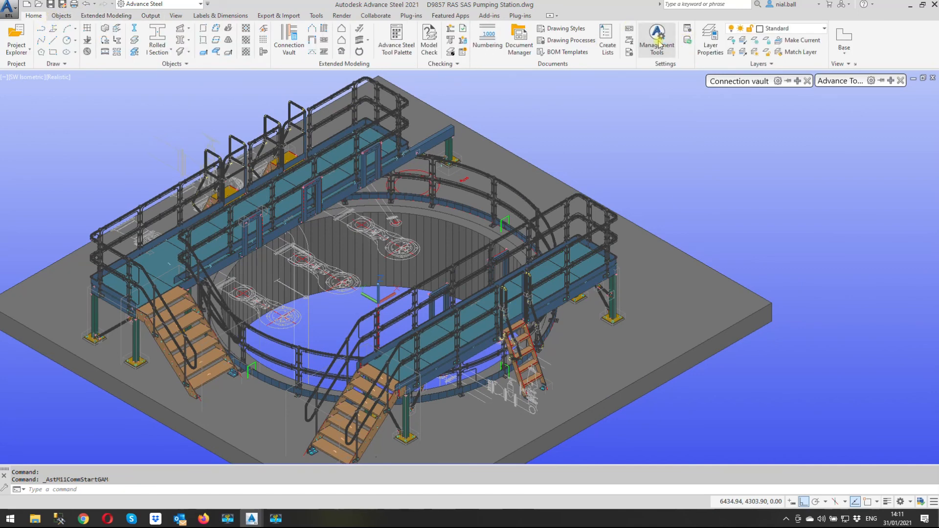
{"action": "left_click", "coordinate": [656, 39]}
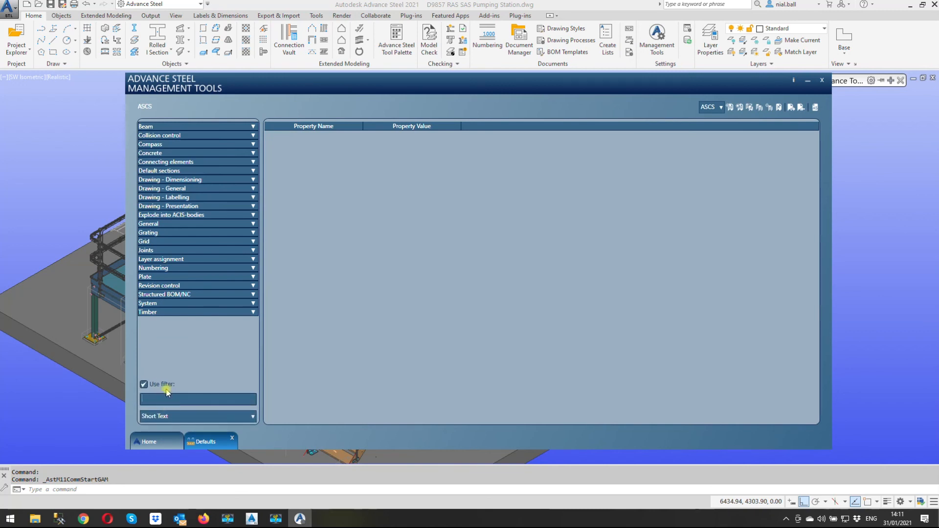
{"action": "type", "text": "Holes"}
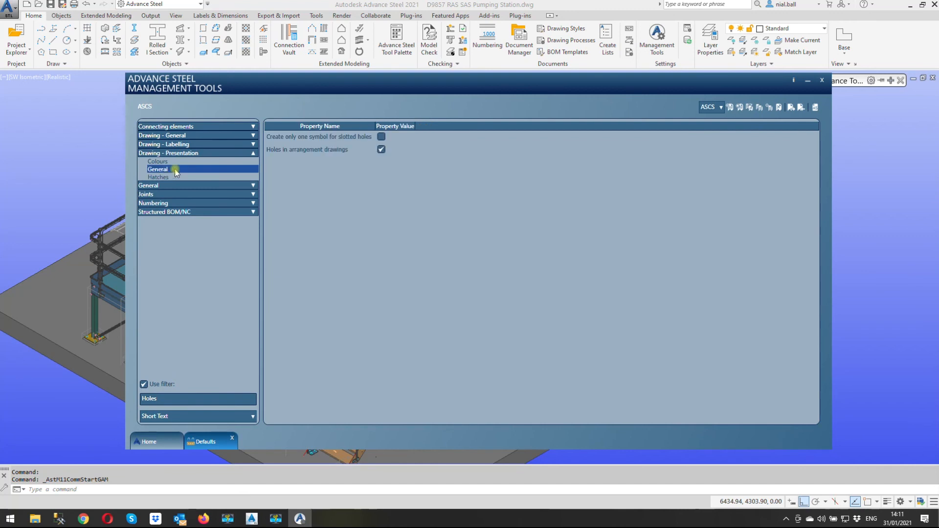
{"action": "mouse_move", "coordinate": [324, 150]}
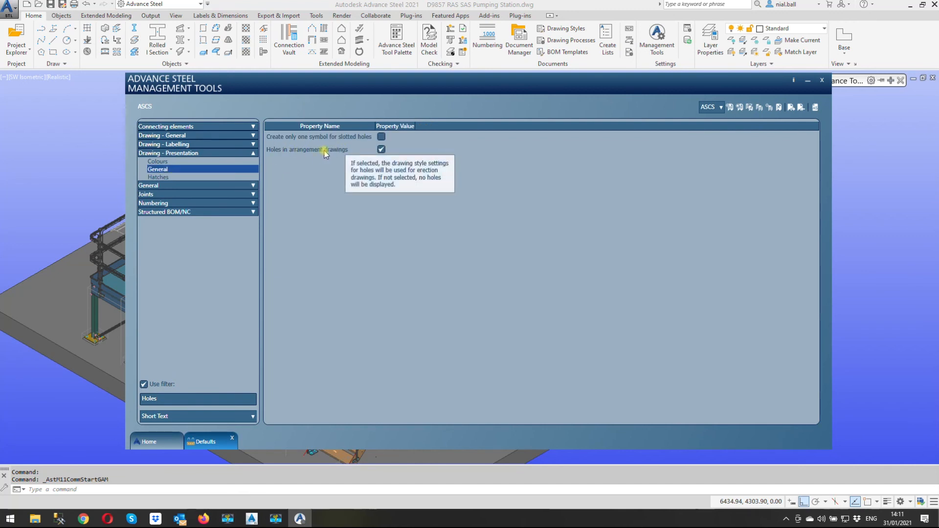
{"action": "mouse_move", "coordinate": [826, 114]}
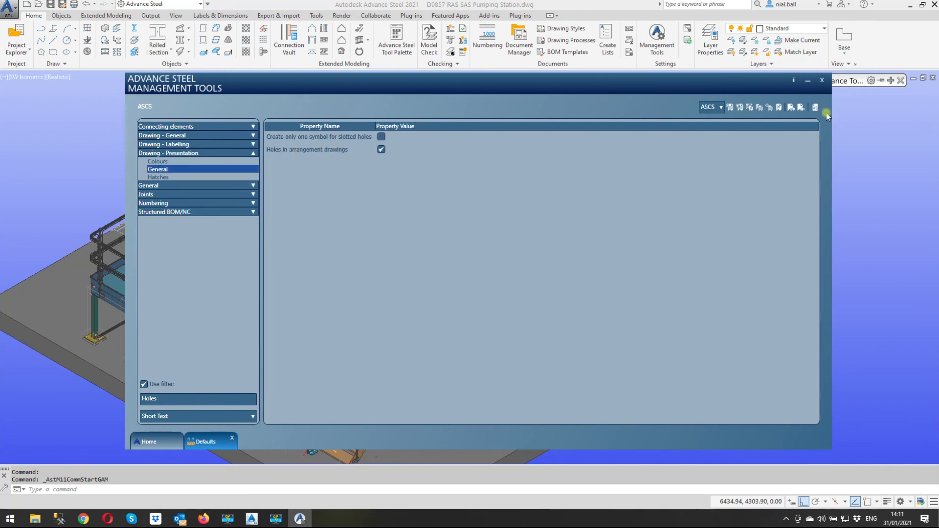
{"action": "left_click", "coordinate": [814, 107]}
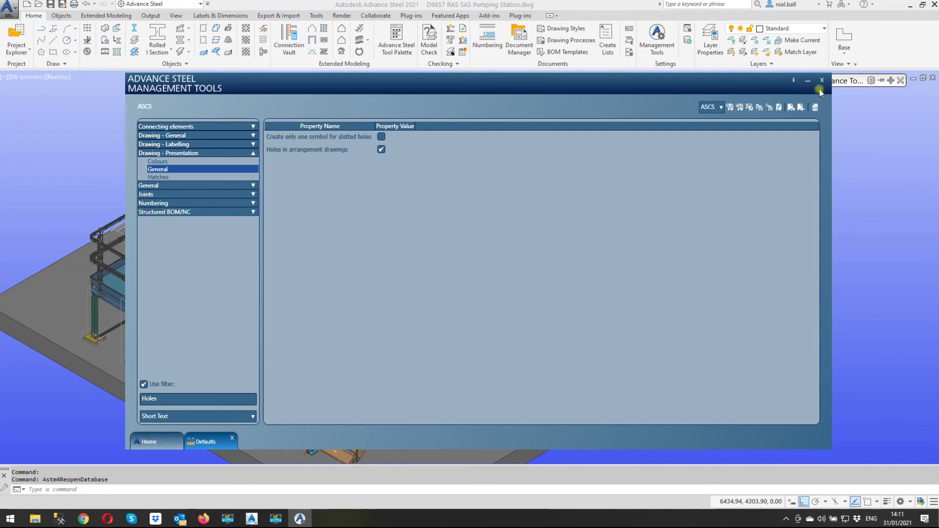
{"action": "left_click", "coordinate": [821, 80]}
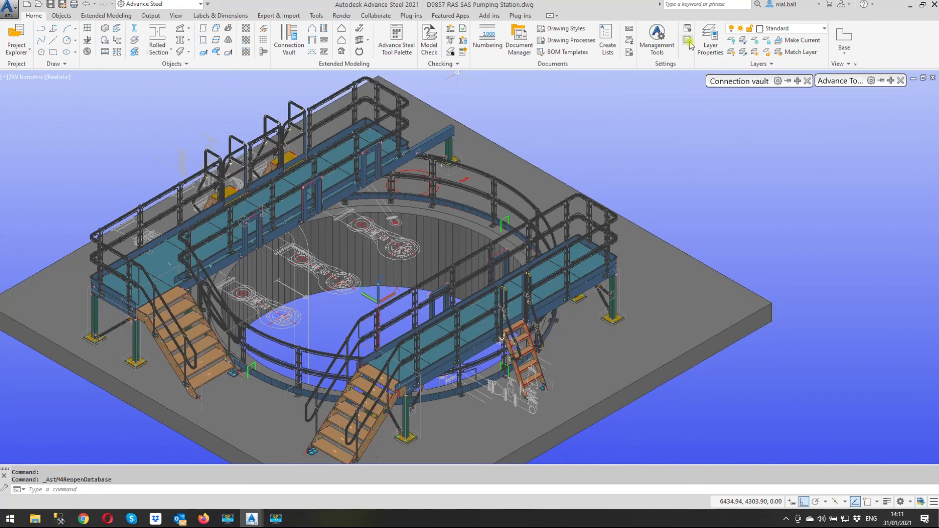
{"action": "mouse_move", "coordinate": [608, 105]}
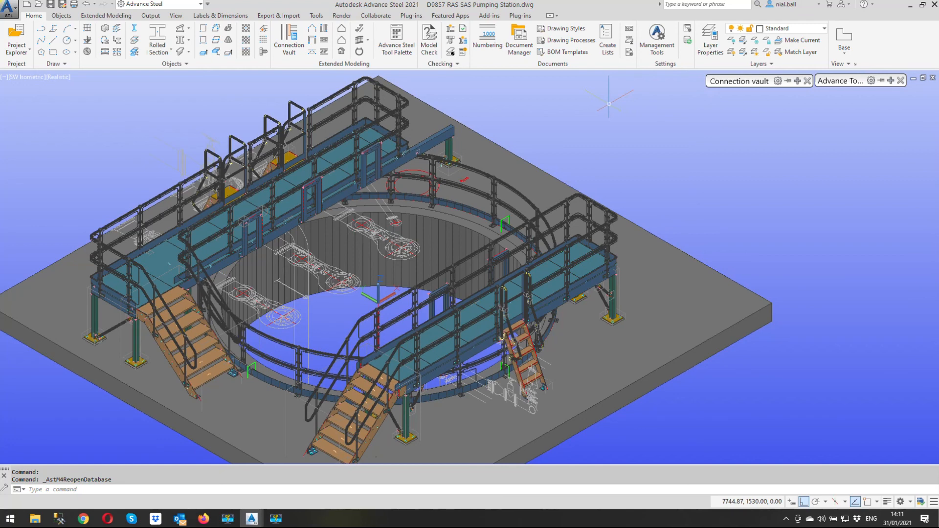
- Switch the ribbon to the Output tab's commands above the pumping station model
{"action": "left_click", "coordinate": [150, 15]}
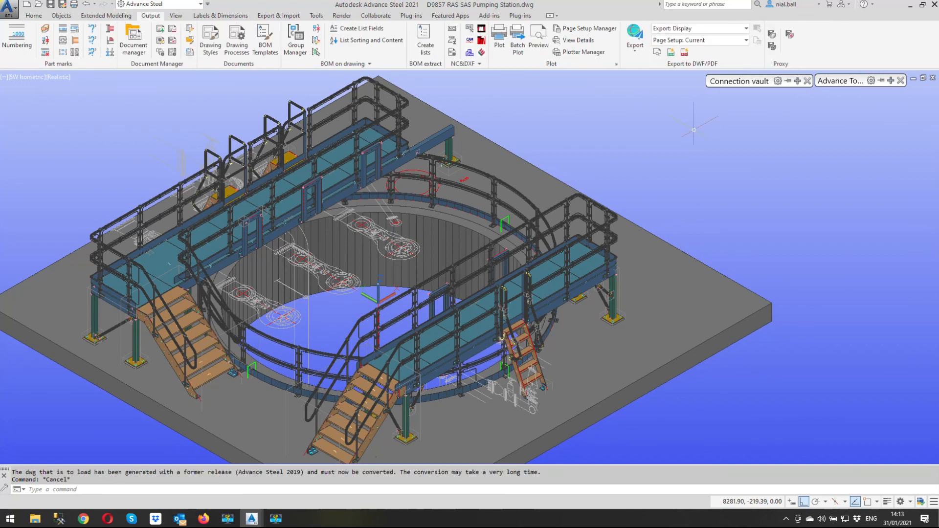